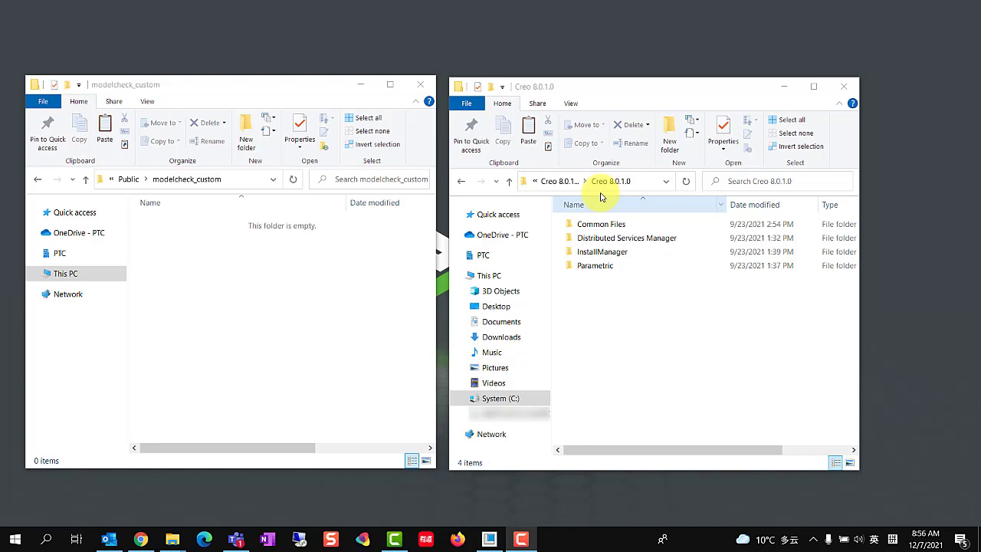
- Browse Common Files > modchk > text > usascii in the right Explorer window
{"action": "left_click", "coordinate": [601, 223]}
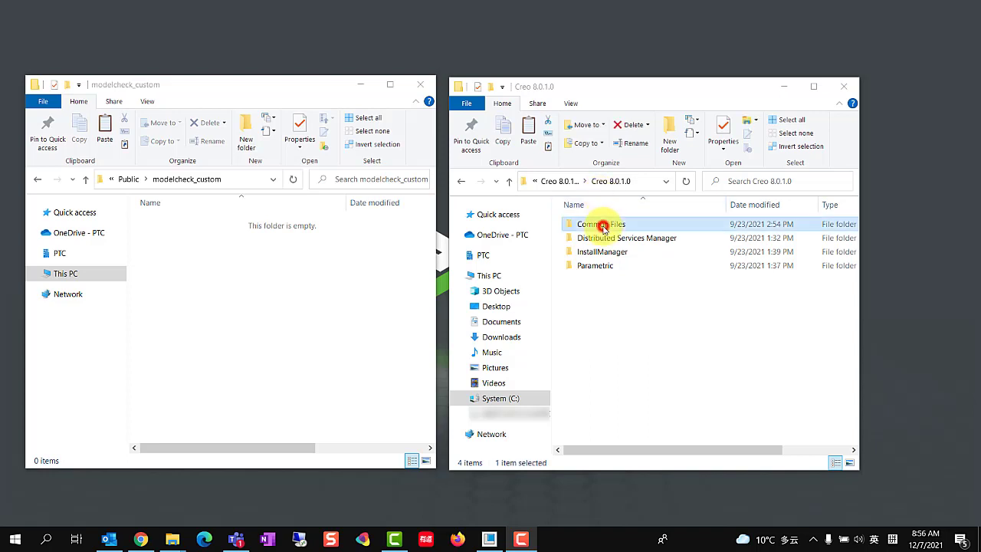
{"action": "double_click", "coordinate": [600, 224]}
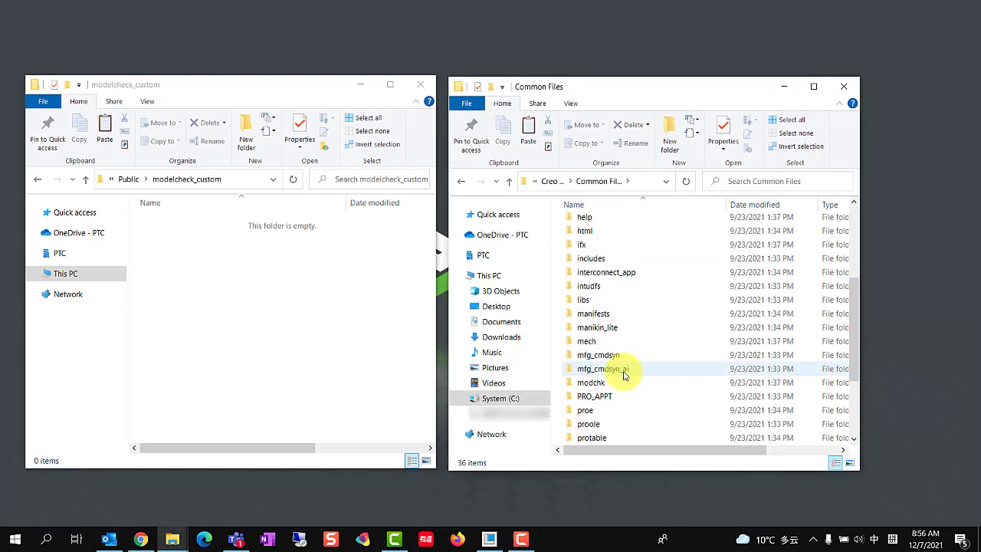
{"action": "double_click", "coordinate": [591, 382]}
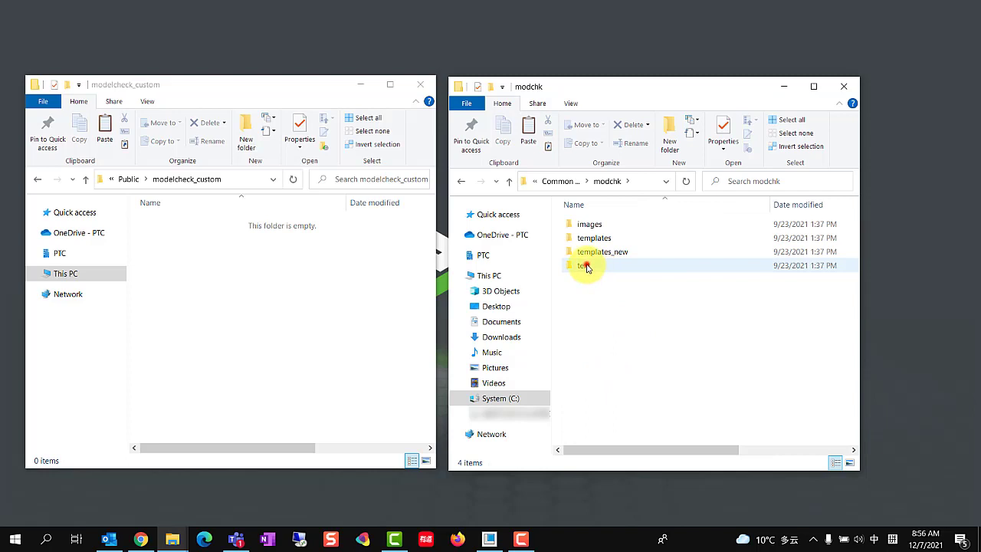
{"action": "double_click", "coordinate": [586, 265]}
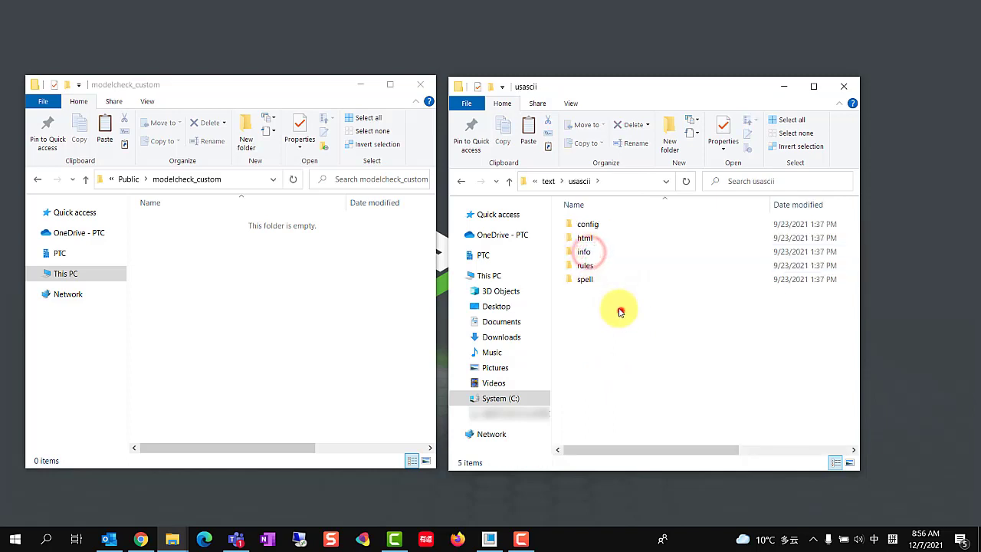
{"action": "right_click", "coordinate": [620, 311]}
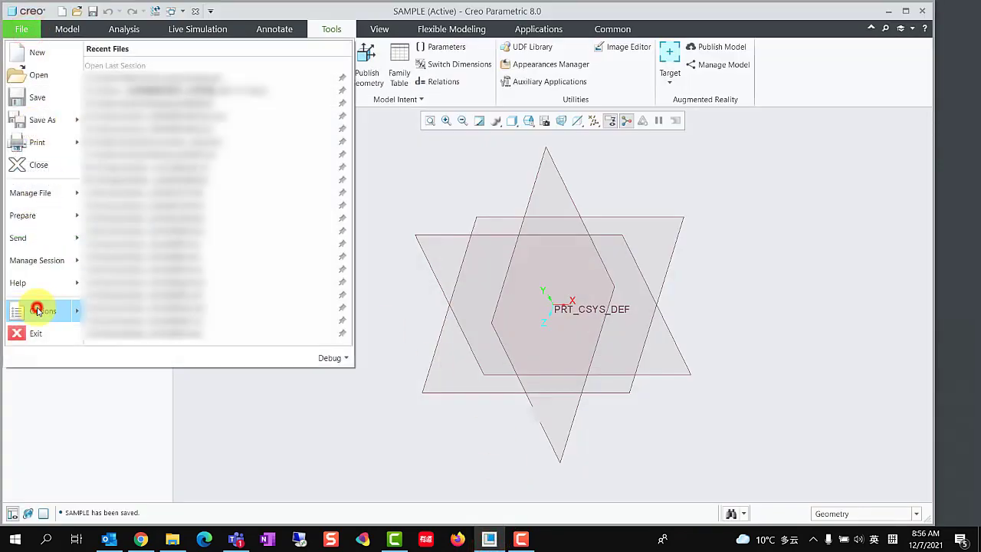
- Launch ModelCHECK settings from File > Options and expand Conditional and Configuration Settings
{"action": "left_click", "coordinate": [43, 311]}
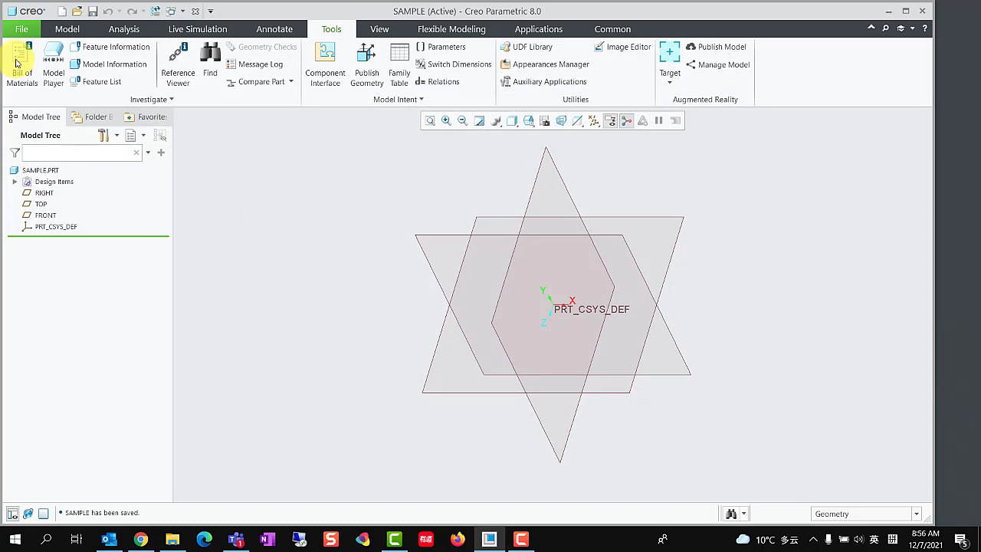
{"action": "left_click", "coordinate": [21, 29]}
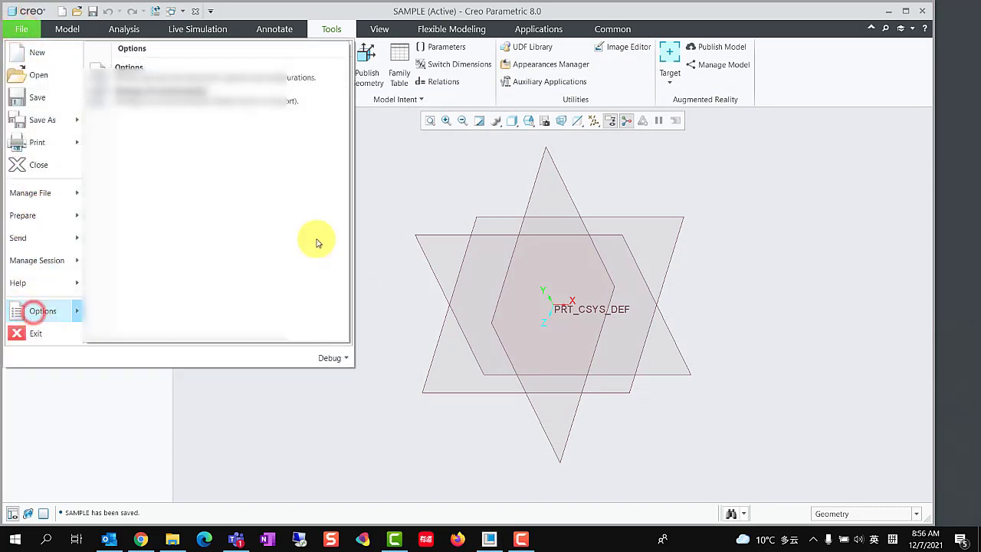
{"action": "left_click", "coordinate": [42, 310]}
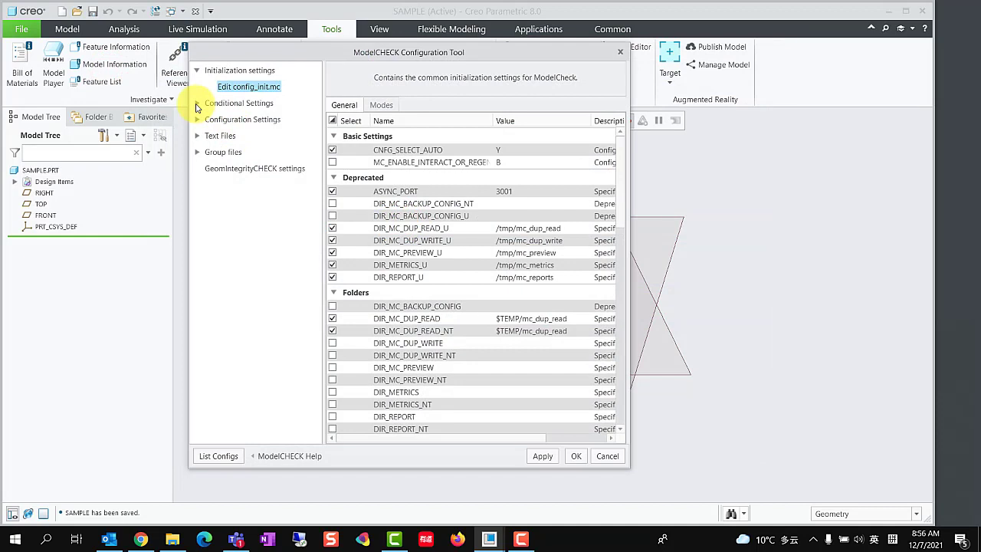
{"action": "left_click", "coordinate": [197, 102]}
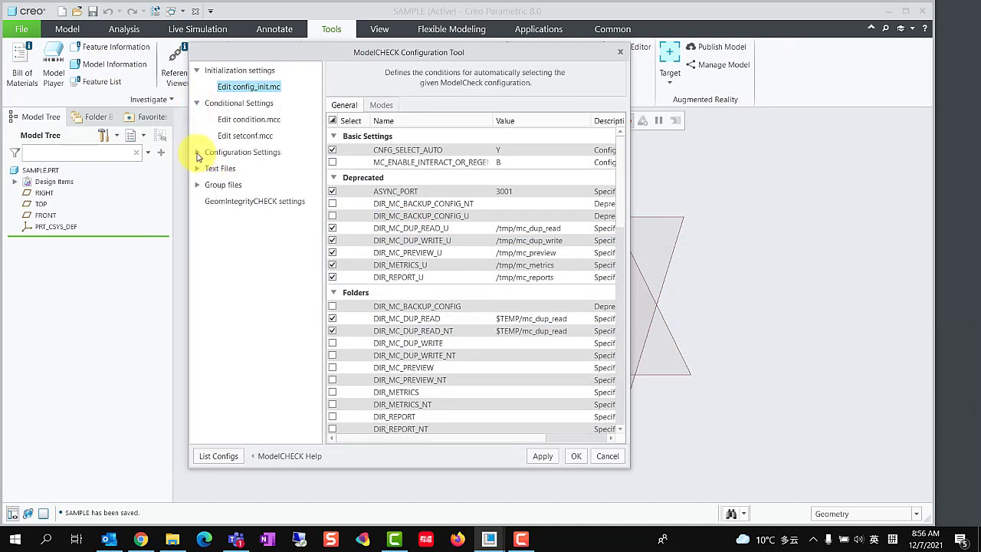
{"action": "left_click", "coordinate": [198, 152]}
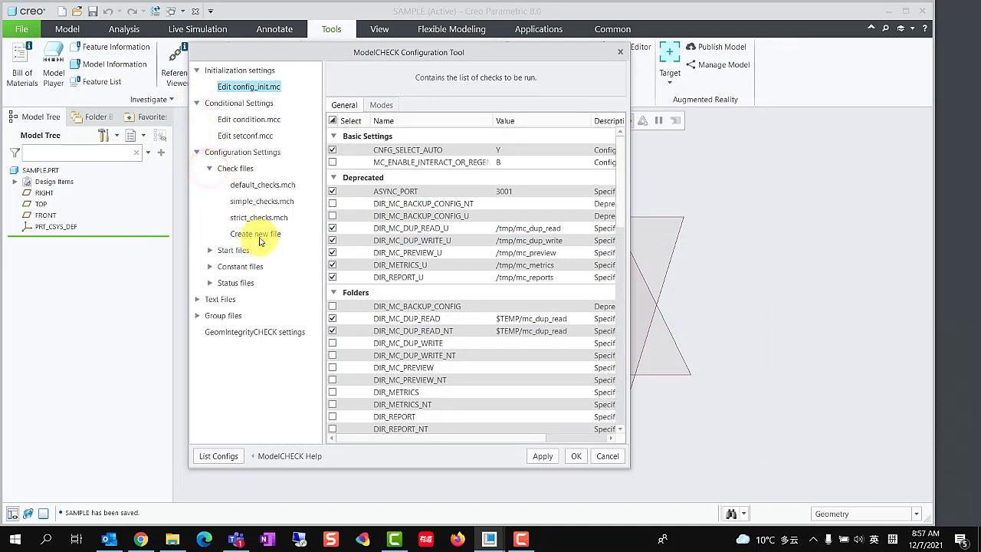
- Create a new check file enabling PARAMCHECK and STARTCHECK, each set to E
{"action": "left_click", "coordinate": [256, 234]}
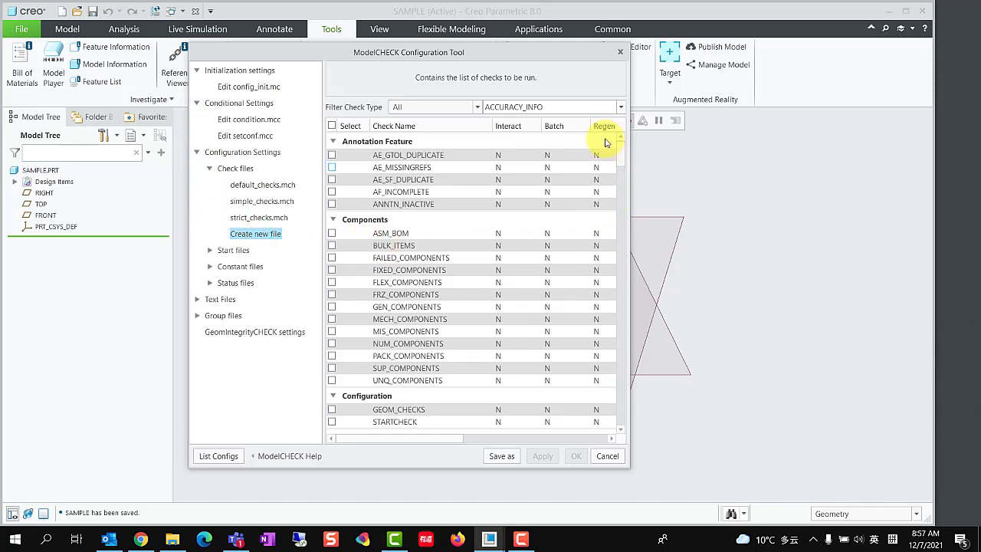
{"action": "left_click", "coordinate": [621, 106]}
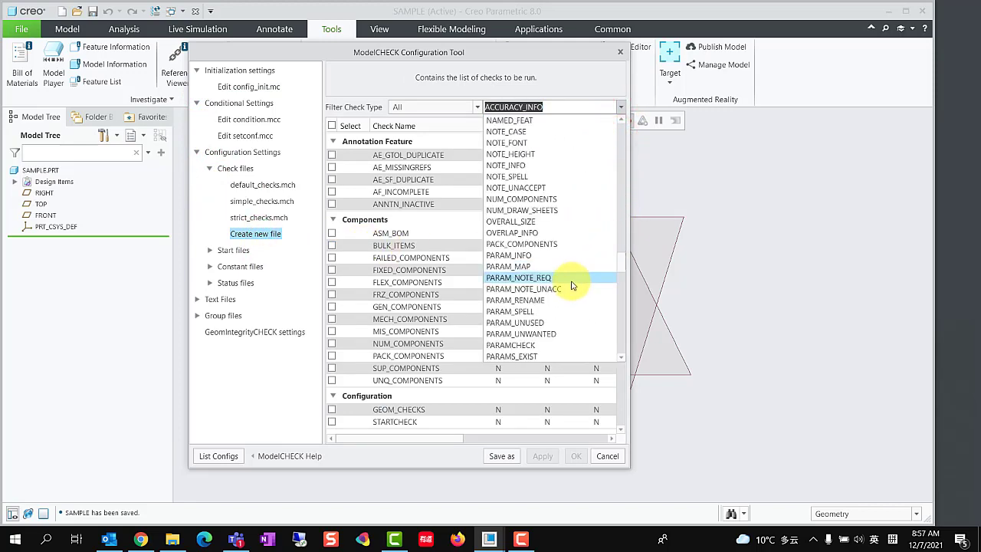
{"action": "left_click", "coordinate": [510, 344]}
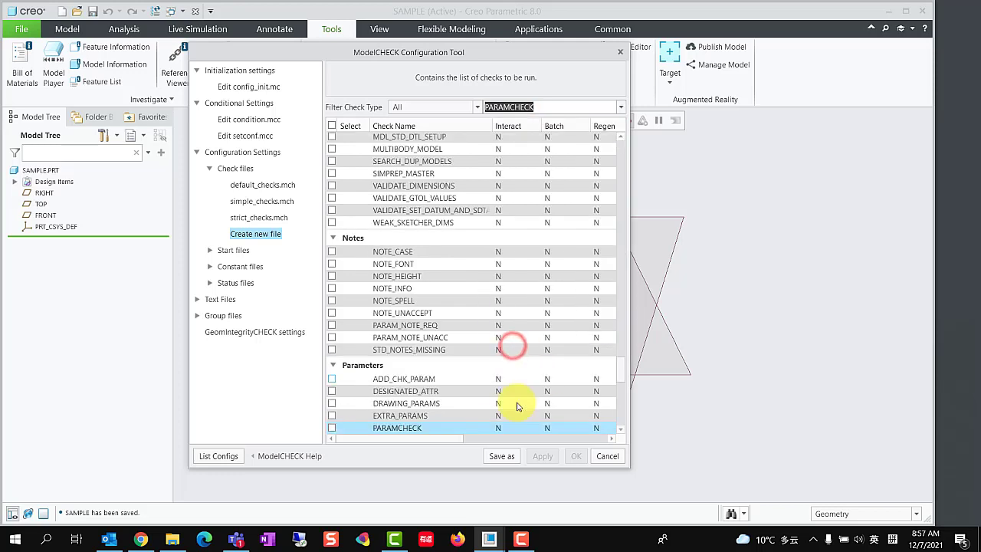
{"action": "left_click", "coordinate": [332, 427]}
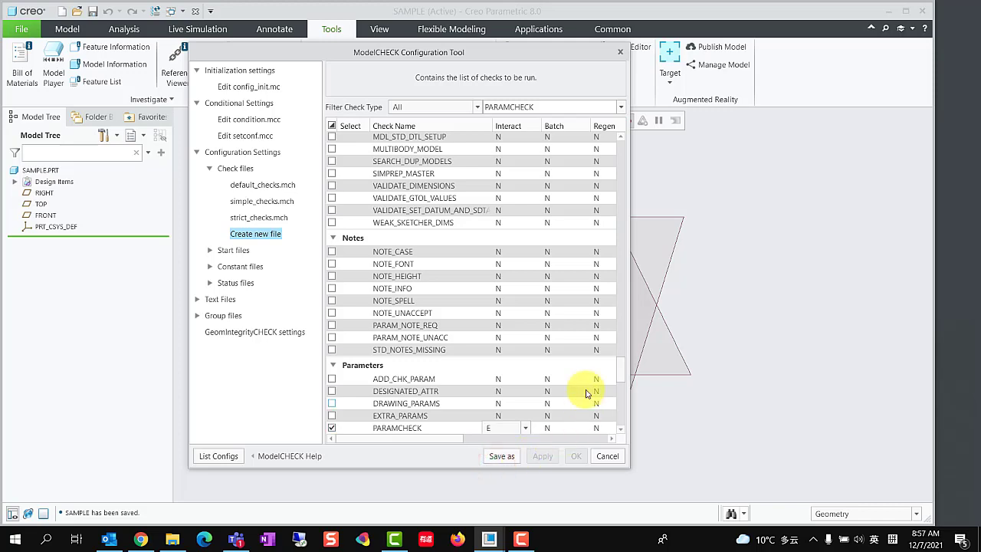
{"action": "left_click", "coordinate": [620, 106]}
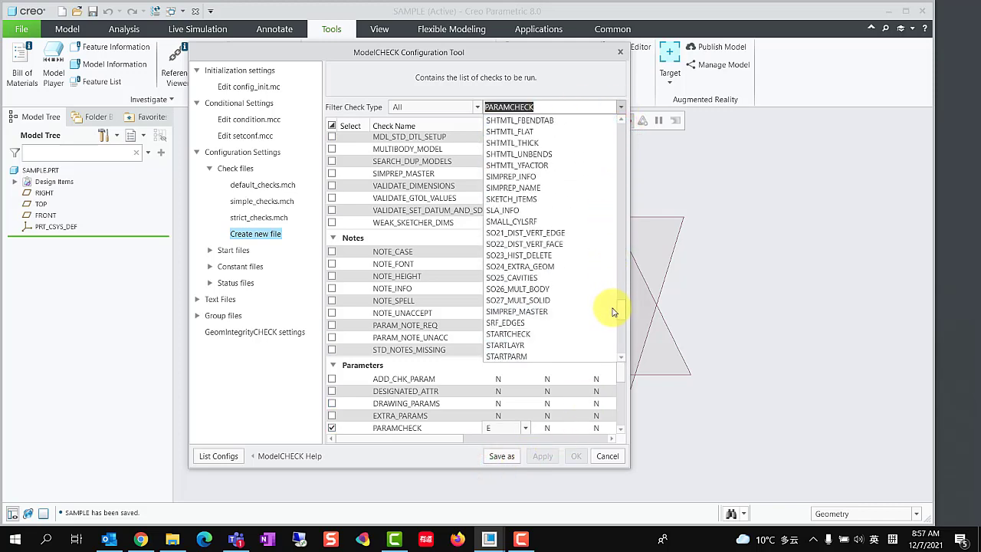
{"action": "scroll", "scroll_direction": "down", "scroll_amount": 3}
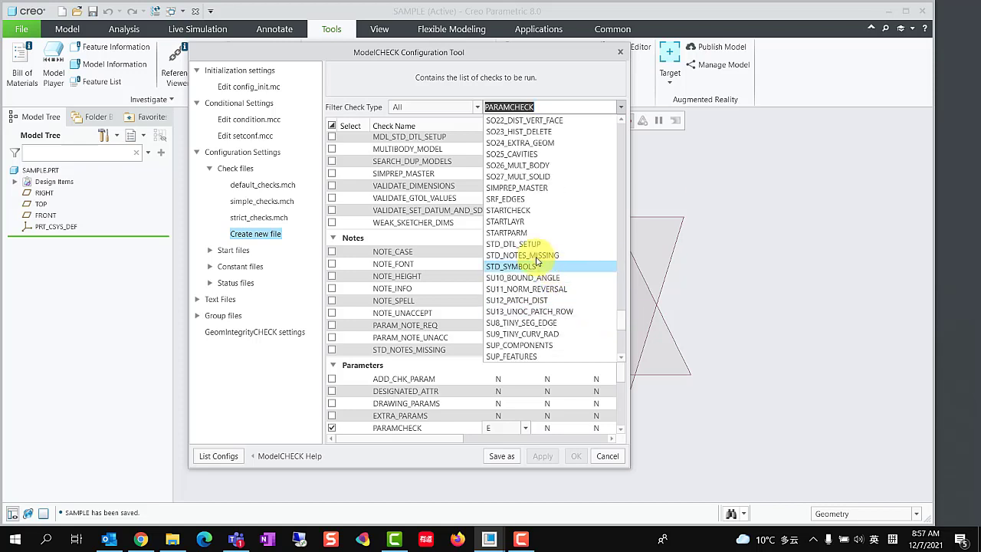
{"action": "left_click", "coordinate": [508, 209]}
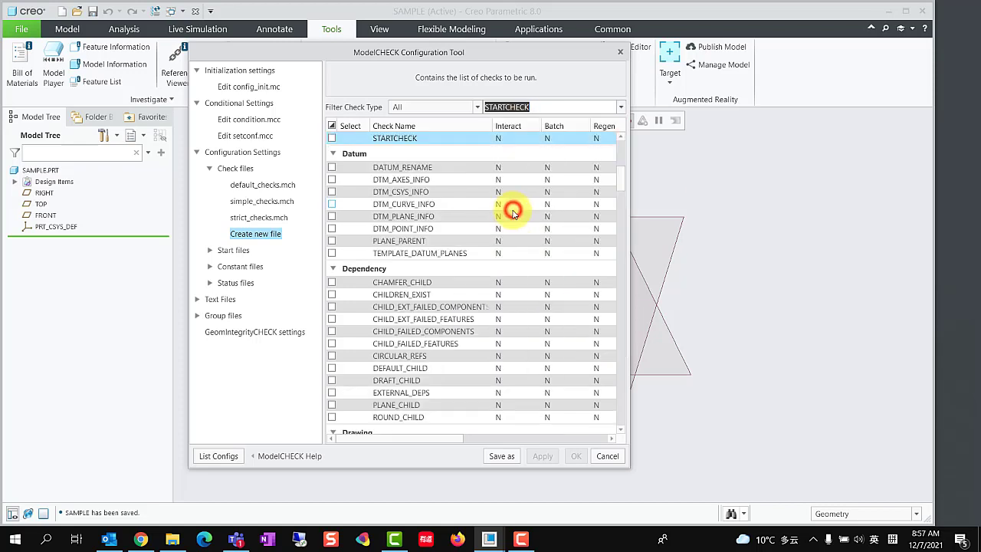
{"action": "left_click", "coordinate": [331, 138]}
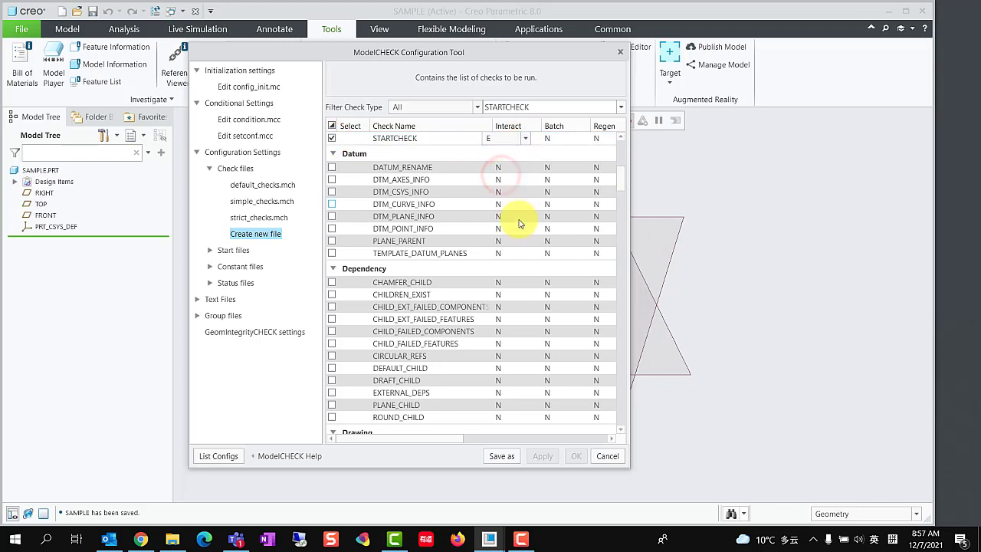
{"action": "mouse_move", "coordinate": [554, 424]}
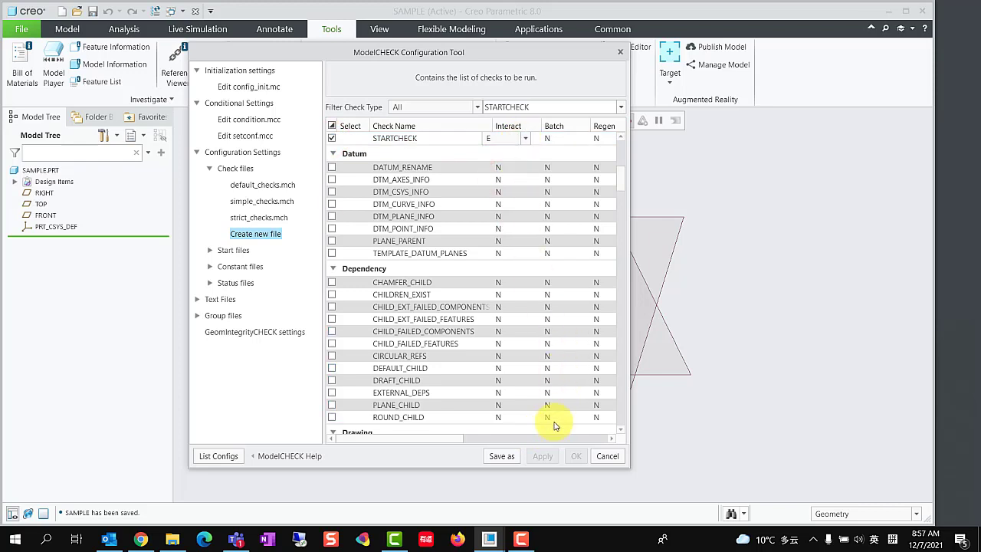
{"action": "mouse_move", "coordinate": [561, 420]}
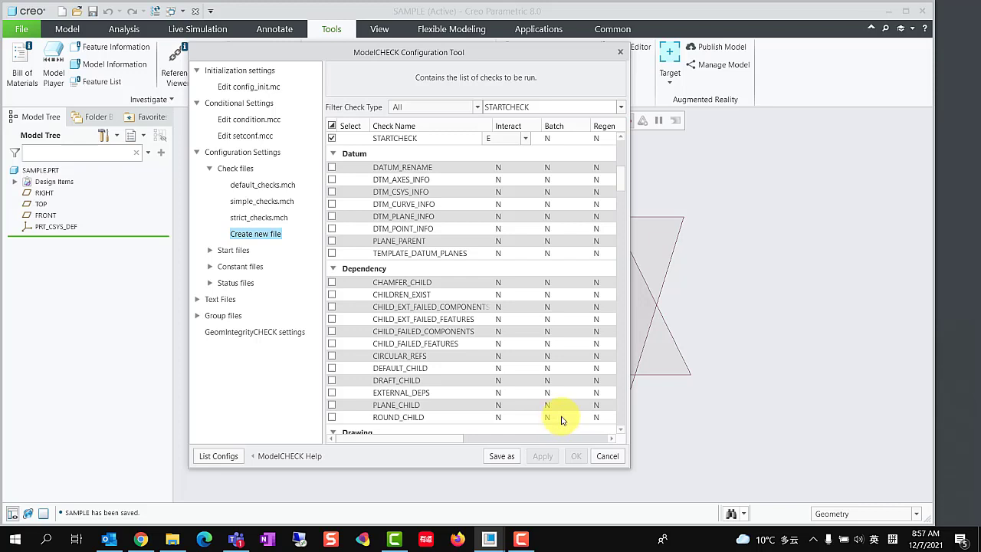
- Save the check file as paramcheck.mch and expand the Start files group
{"action": "left_click", "coordinate": [501, 455]}
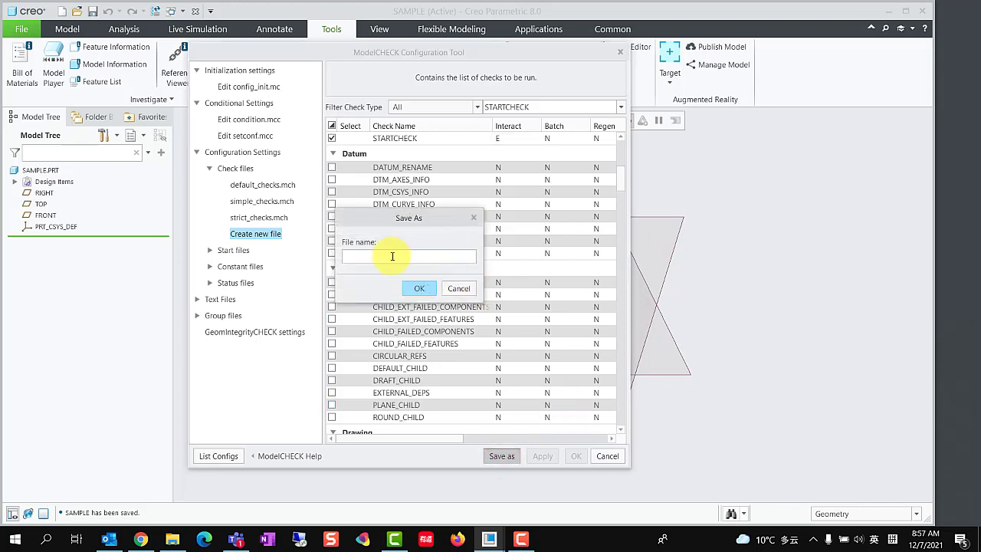
{"action": "type", "text": "p"}
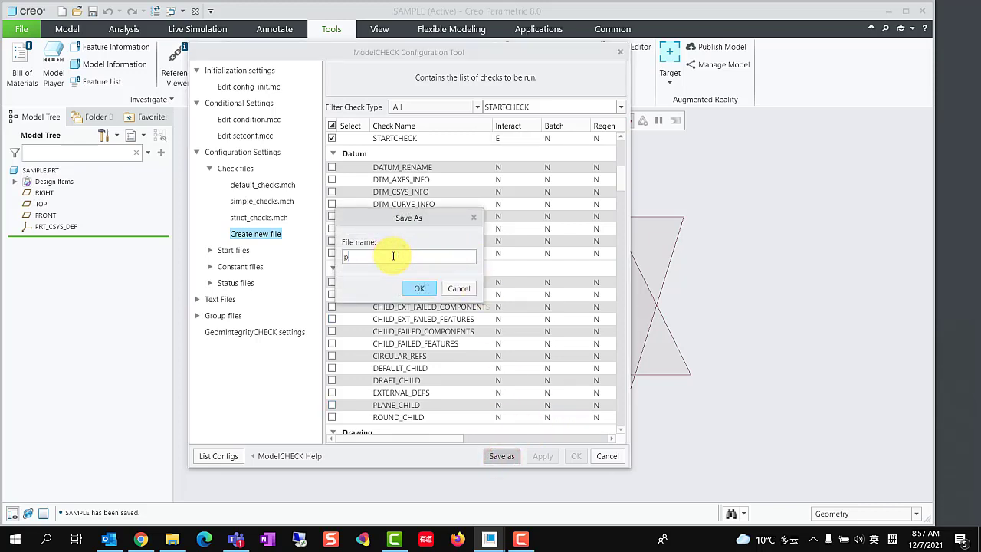
{"action": "type", "text": "paramched"}
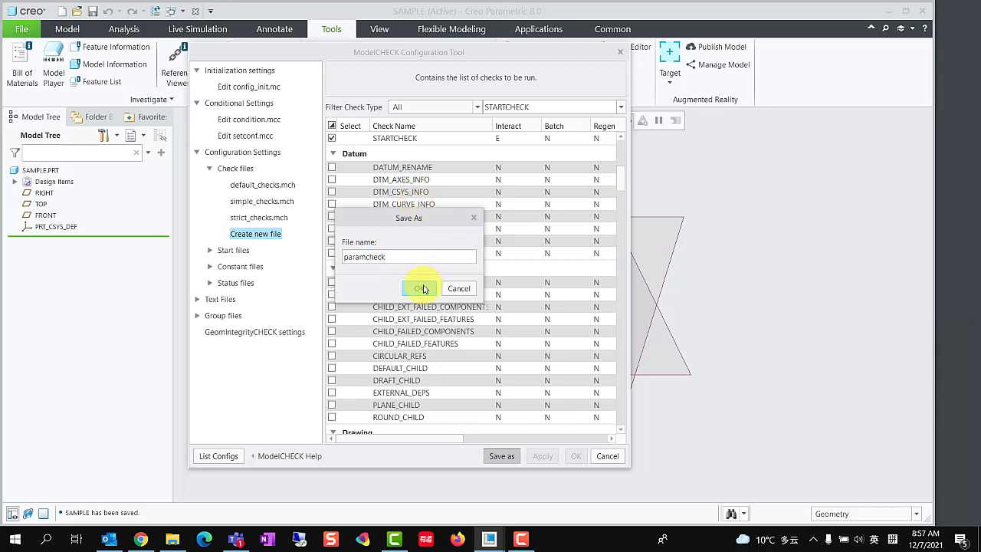
{"action": "left_click", "coordinate": [420, 288]}
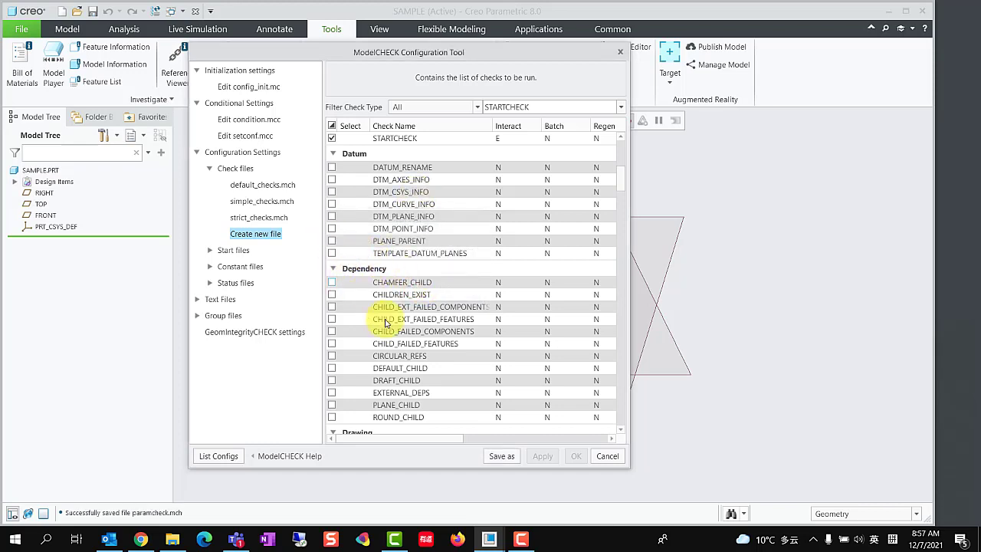
{"action": "left_click", "coordinate": [210, 167]}
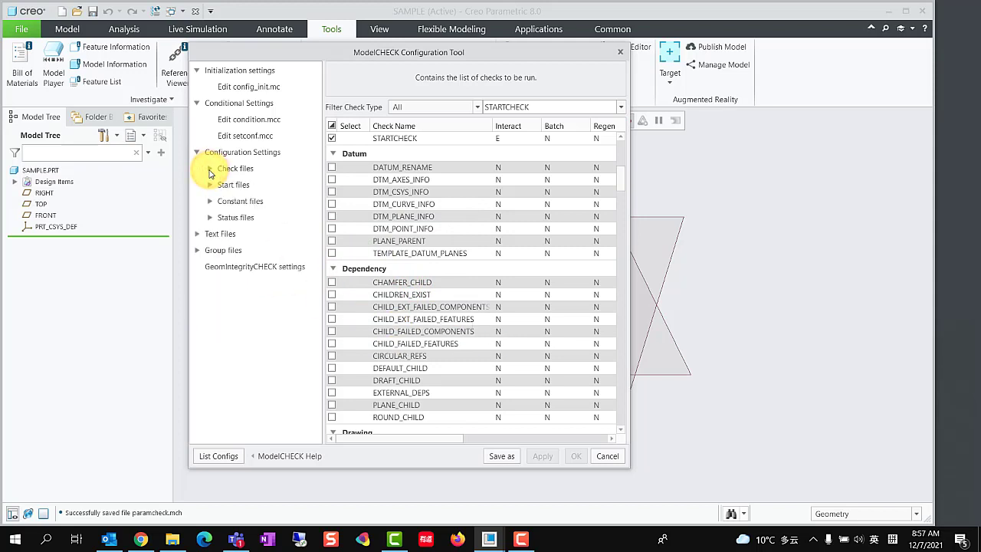
{"action": "left_click", "coordinate": [209, 168]}
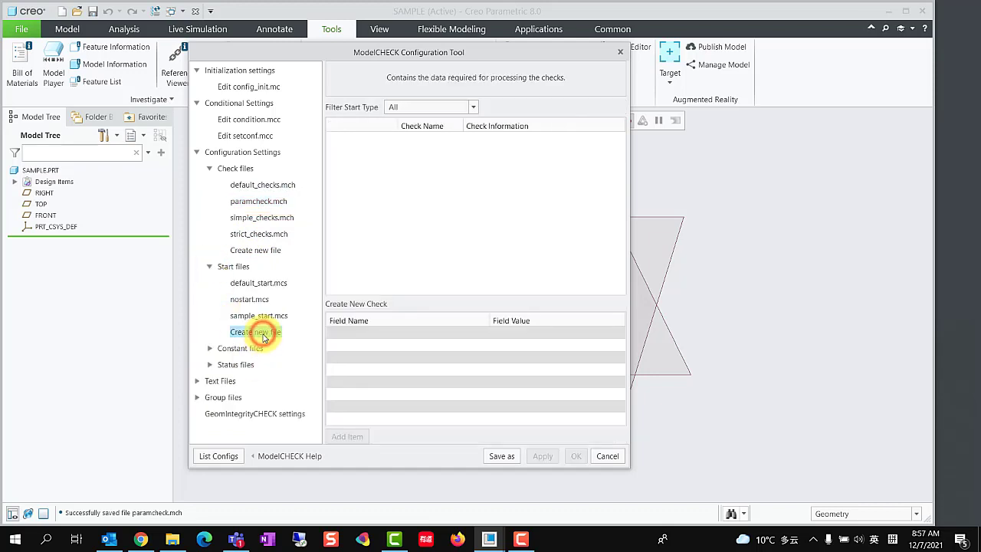
- In a new start file, add a Part Parameter item: param, STR, EQ, value test
{"action": "left_click", "coordinate": [255, 331]}
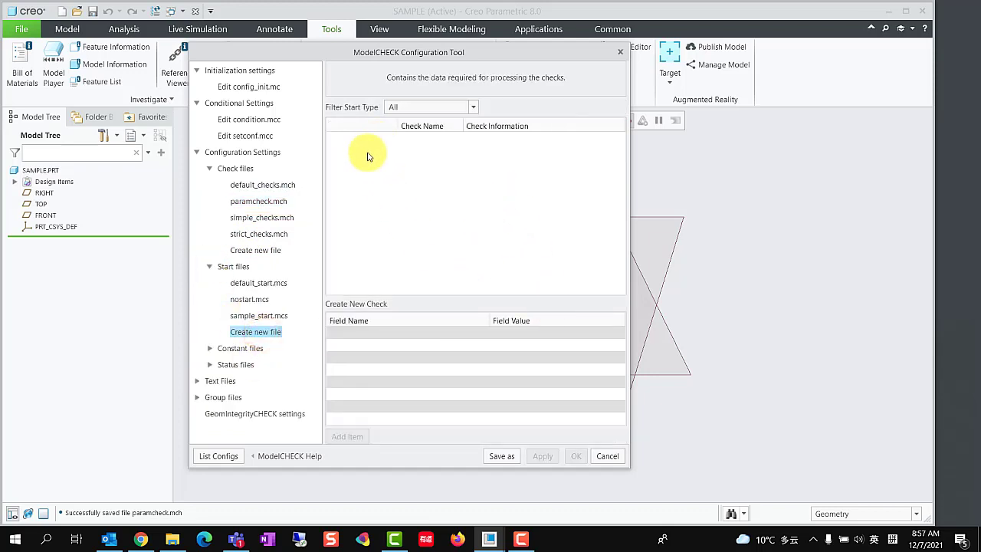
{"action": "left_click", "coordinate": [366, 138]}
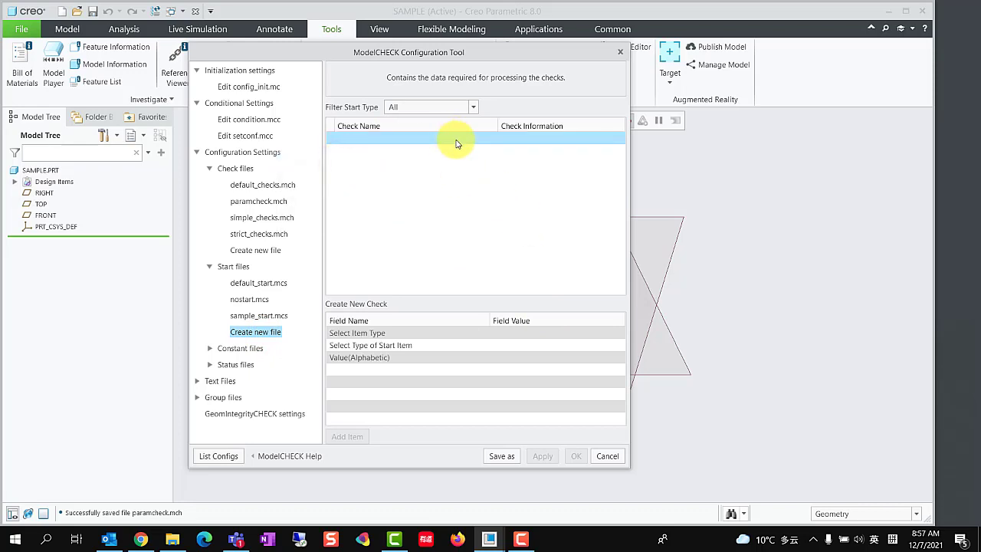
{"action": "left_click", "coordinate": [467, 140]}
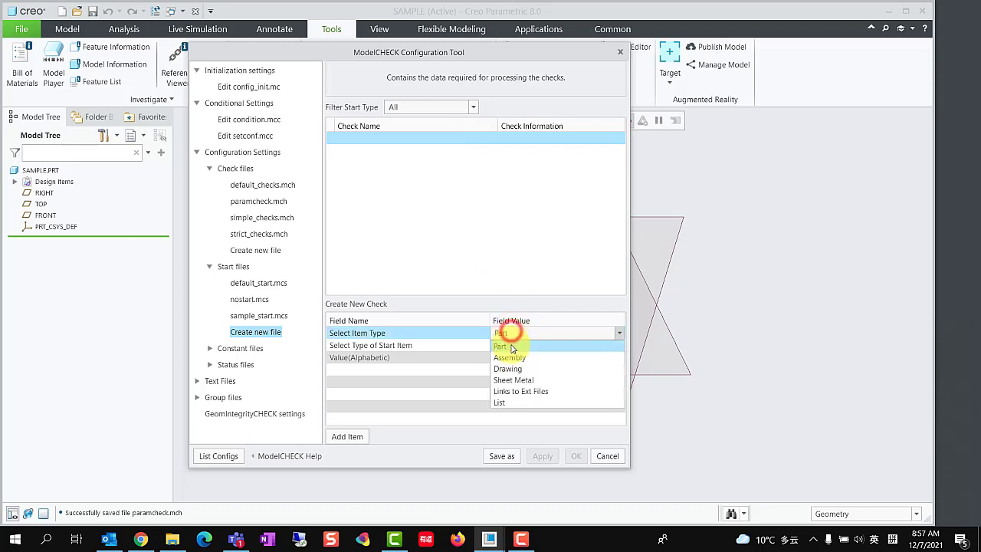
{"action": "left_click", "coordinate": [500, 345]}
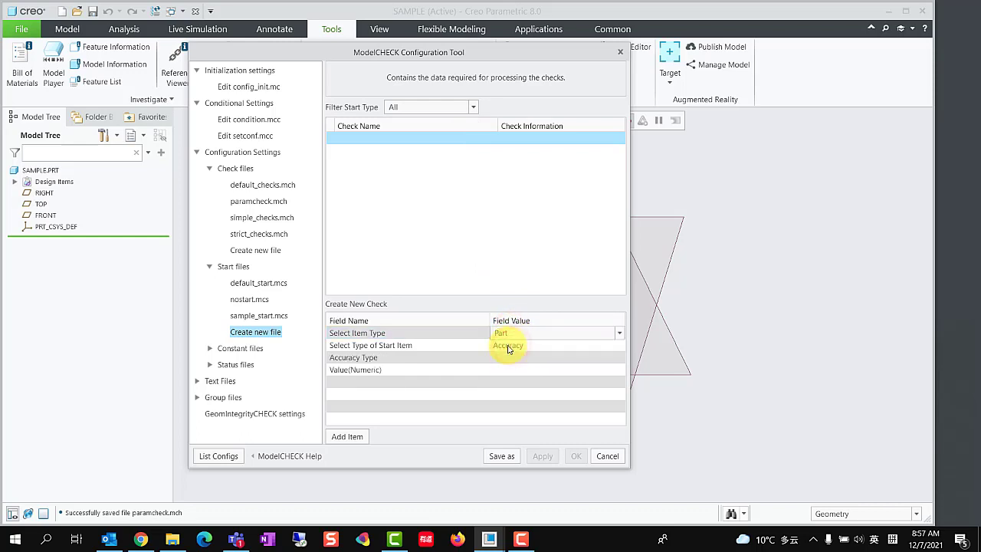
{"action": "left_click", "coordinate": [618, 345]}
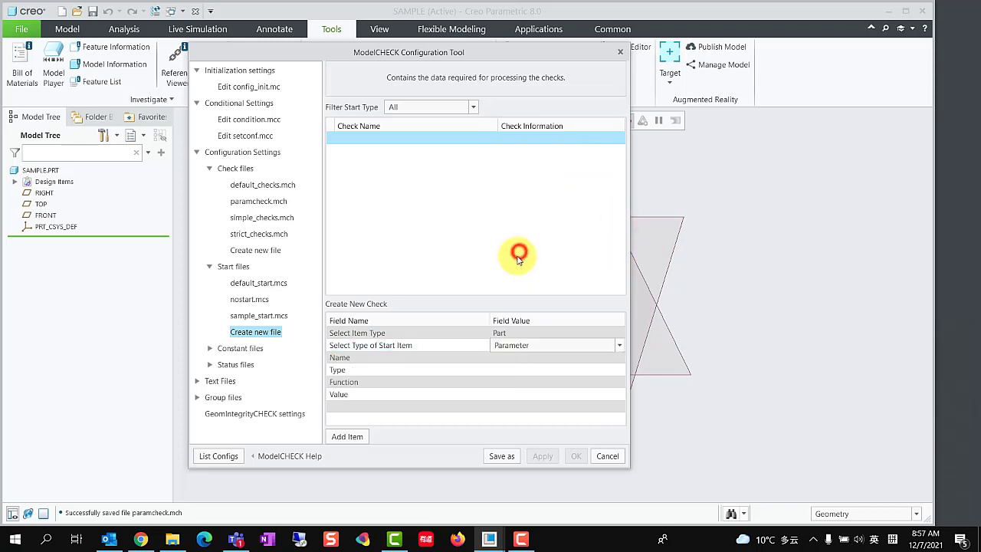
{"action": "left_click", "coordinate": [502, 358]}
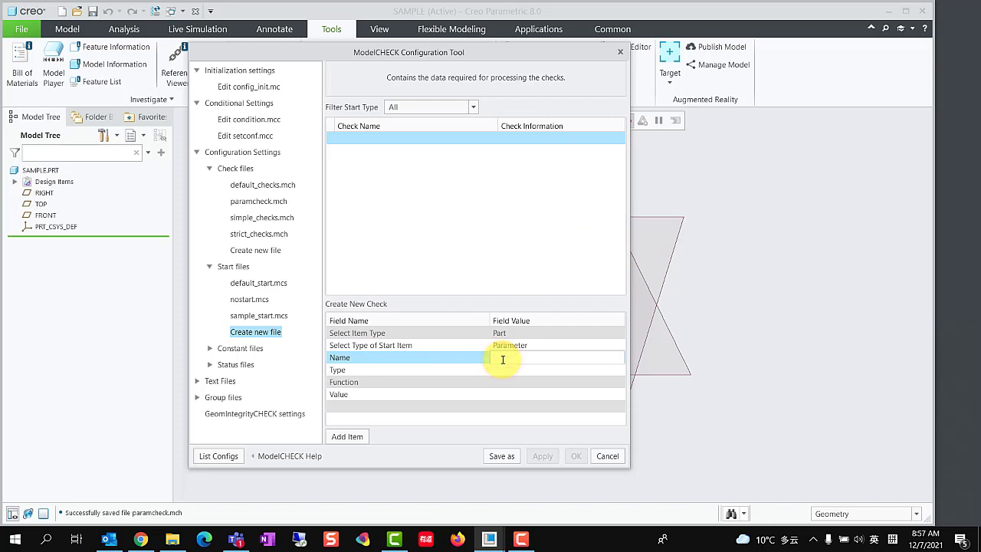
{"action": "type", "text": "param1"}
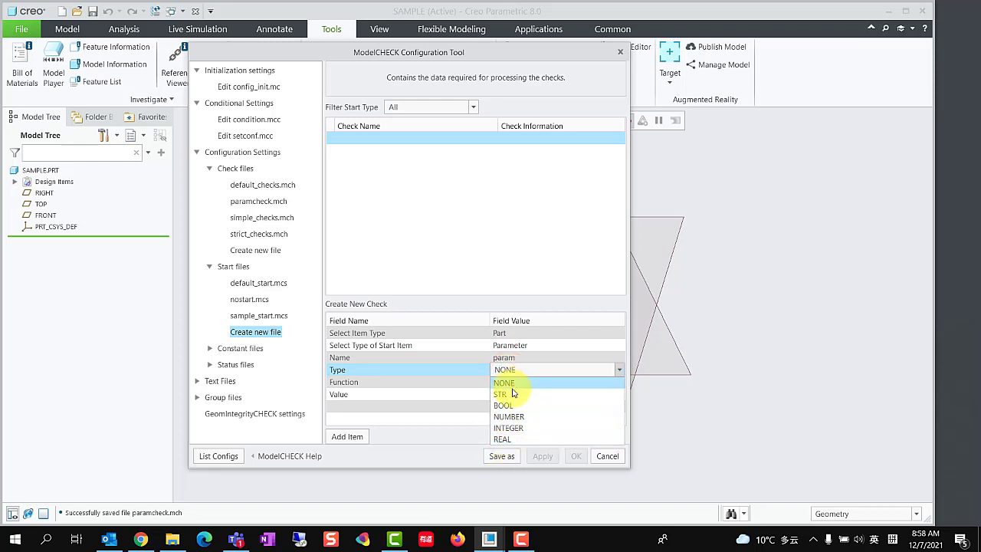
{"action": "left_click", "coordinate": [500, 394]}
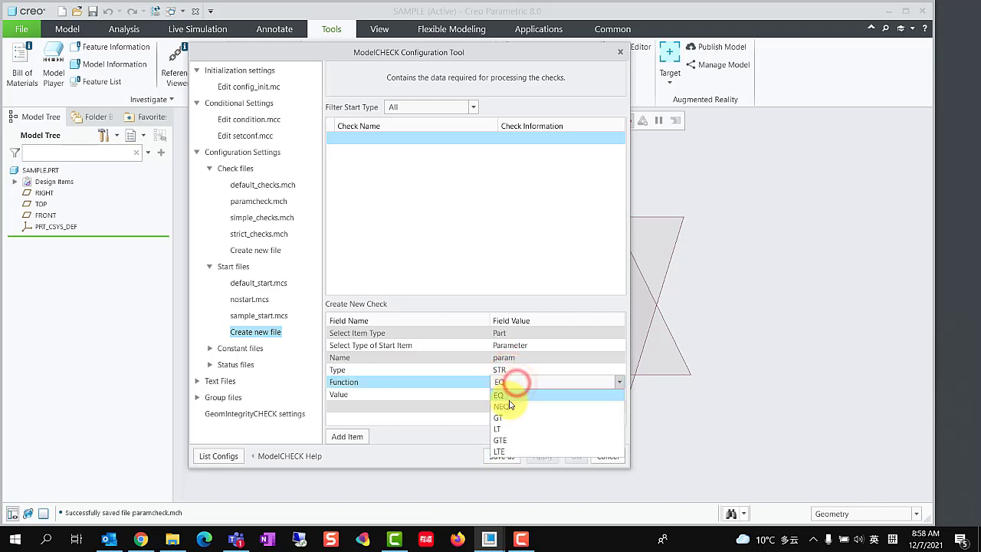
{"action": "left_click", "coordinate": [498, 395]}
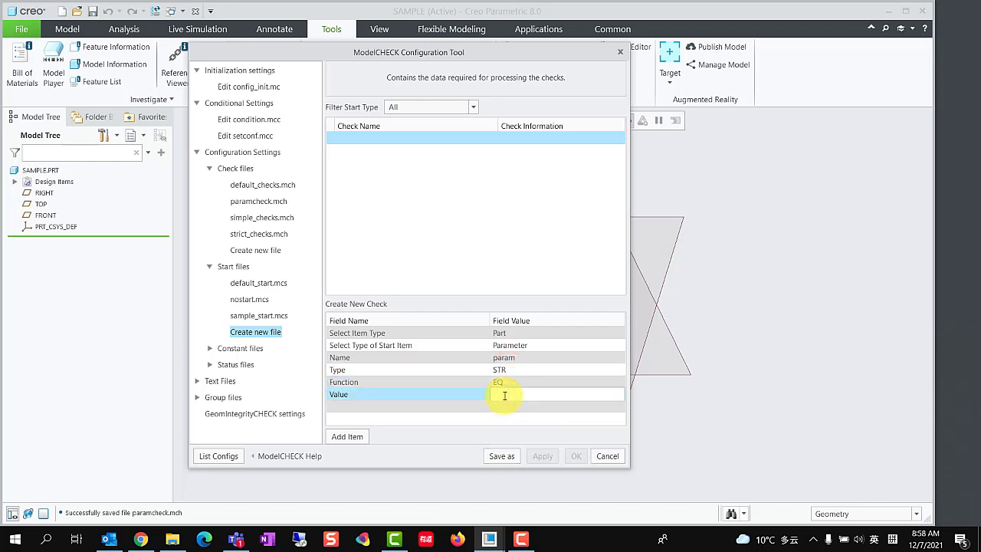
{"action": "type", "text": "te"}
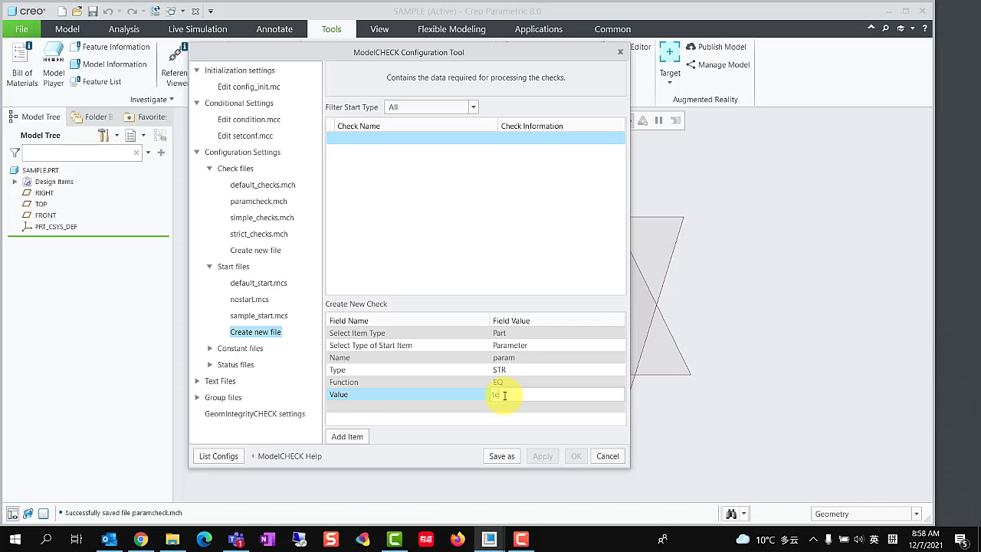
{"action": "type", "text": "test"}
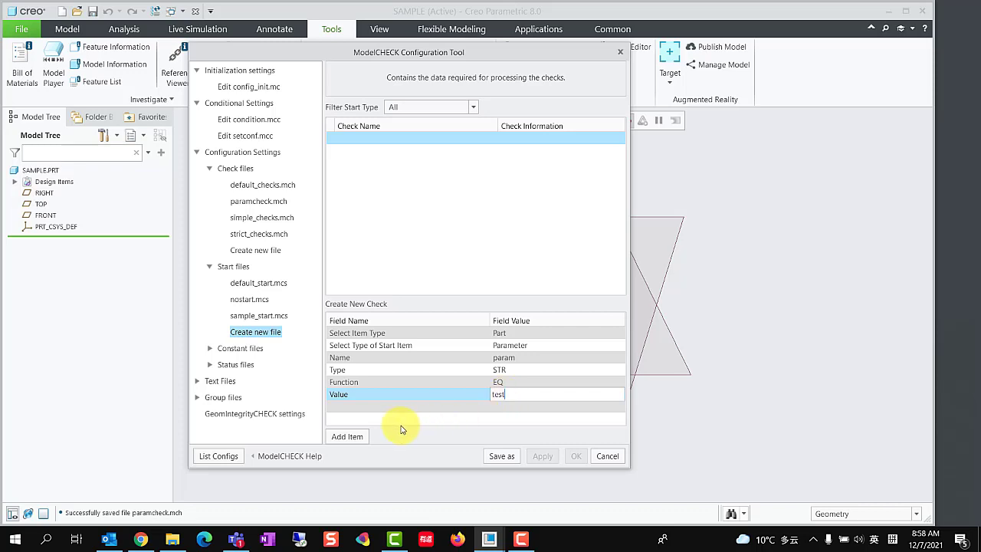
{"action": "left_click", "coordinate": [347, 436]}
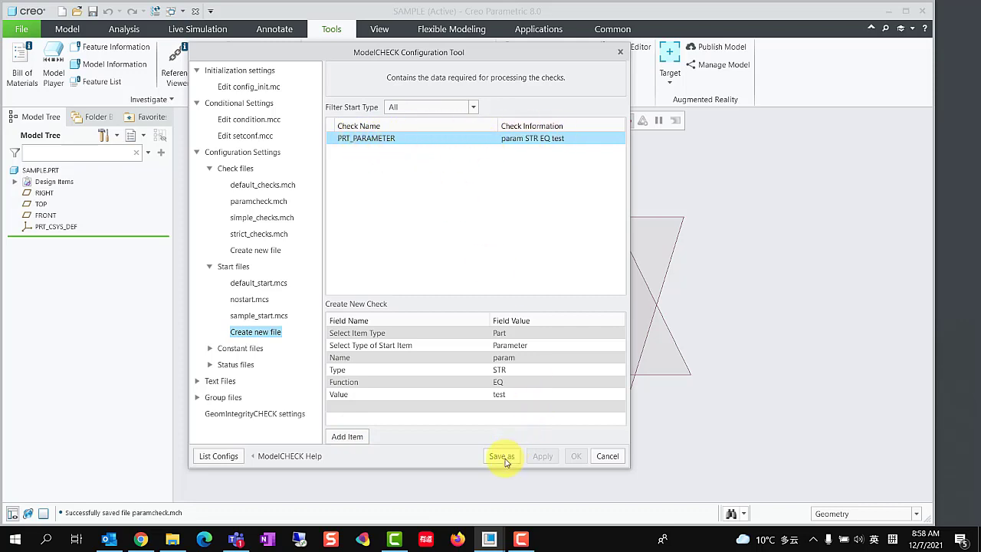
- Save the start file as add_param.mcs
{"action": "left_click", "coordinate": [502, 456]}
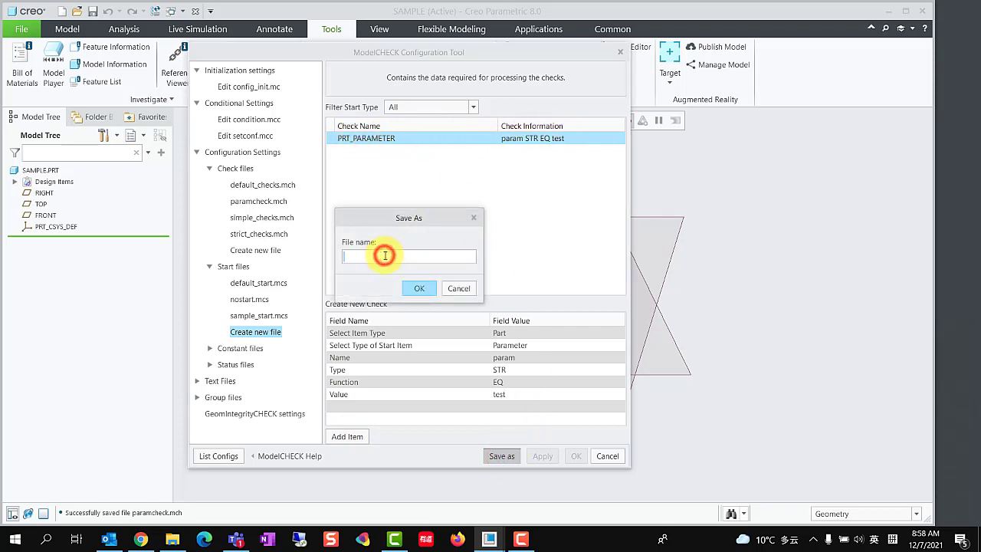
{"action": "type", "text": "add_"}
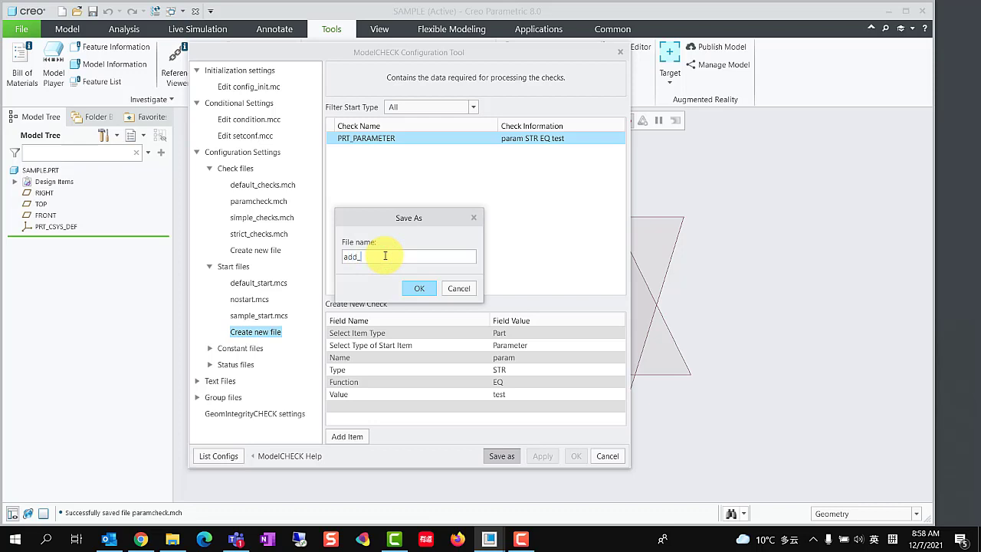
{"action": "type", "text": "param"}
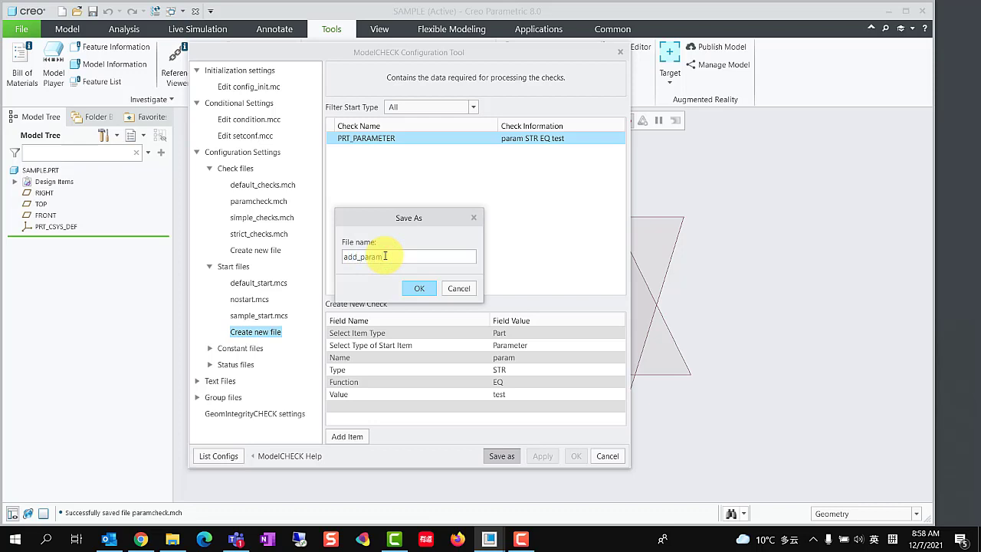
{"action": "left_click", "coordinate": [419, 288]}
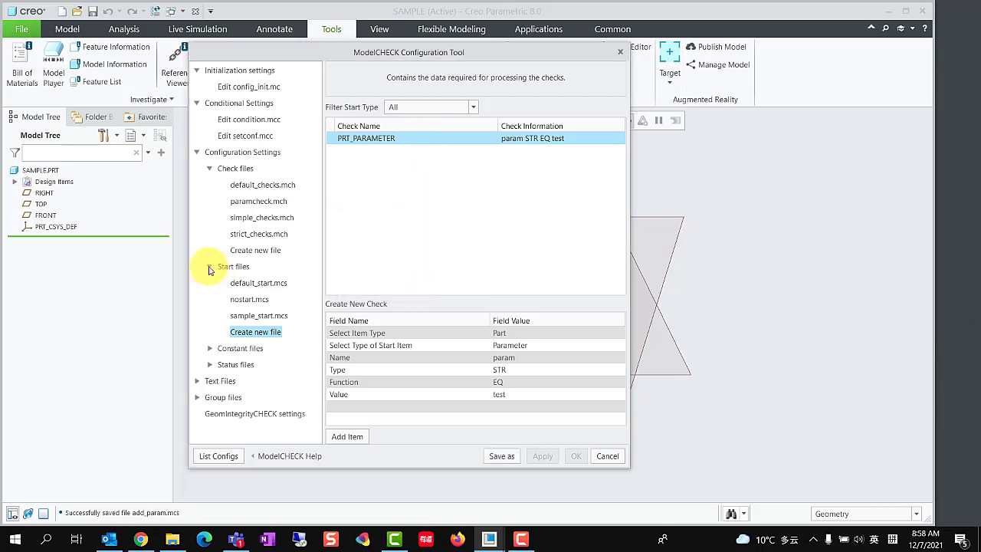
- Point the INCH and MM condition rows to paramcheck.mch and add_param.mcs; save condition.mcc
{"action": "left_click", "coordinate": [259, 331]}
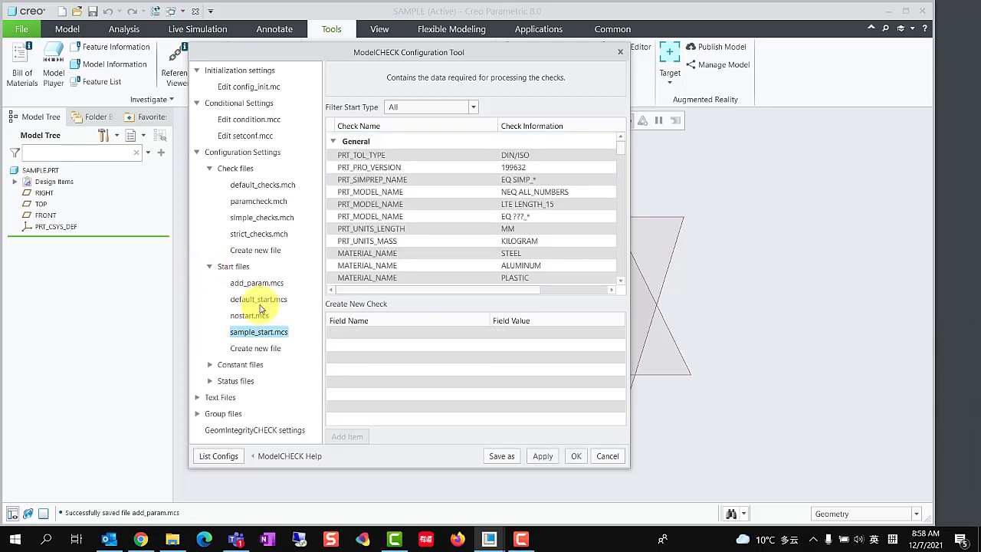
{"action": "left_click", "coordinate": [256, 283]}
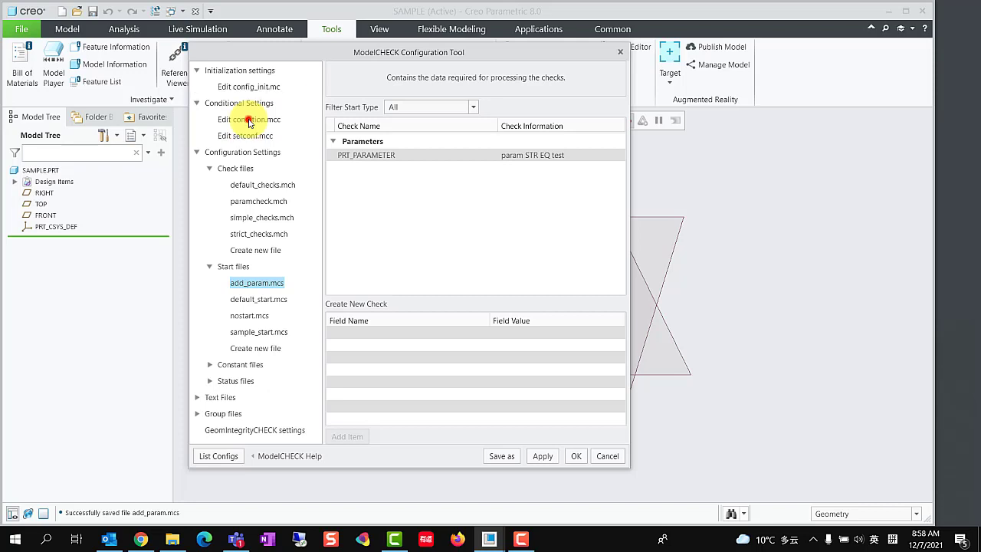
{"action": "left_click", "coordinate": [246, 119]}
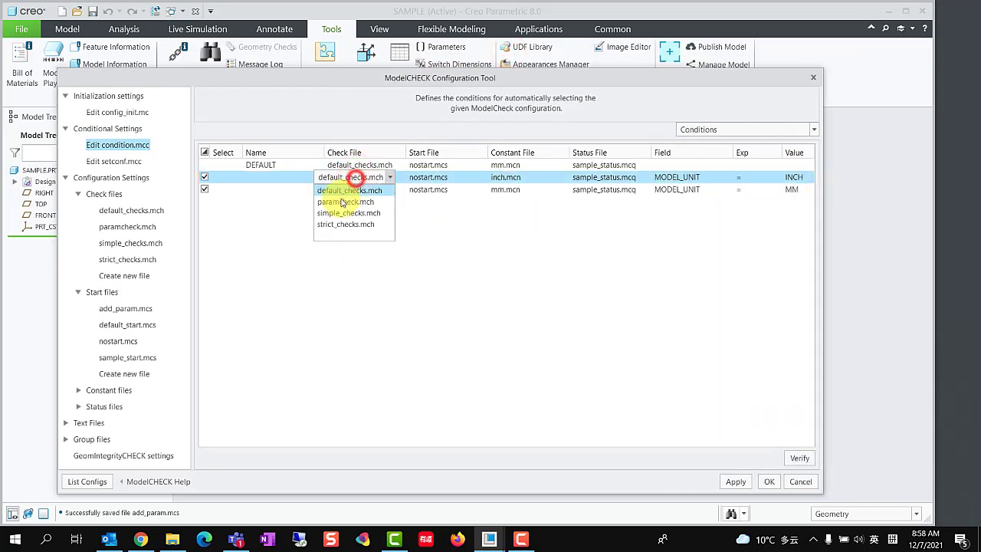
{"action": "left_click", "coordinate": [337, 201]}
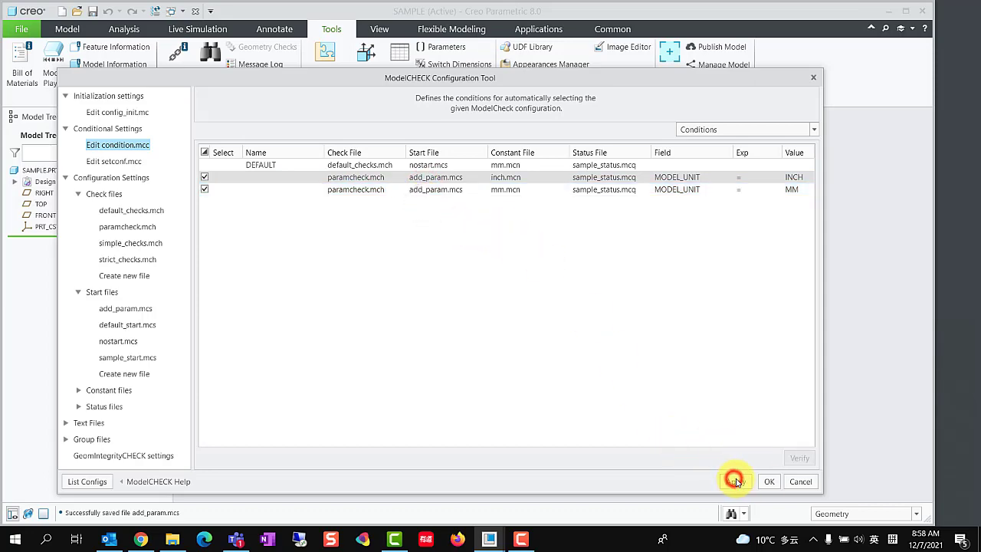
{"action": "left_click", "coordinate": [768, 481]}
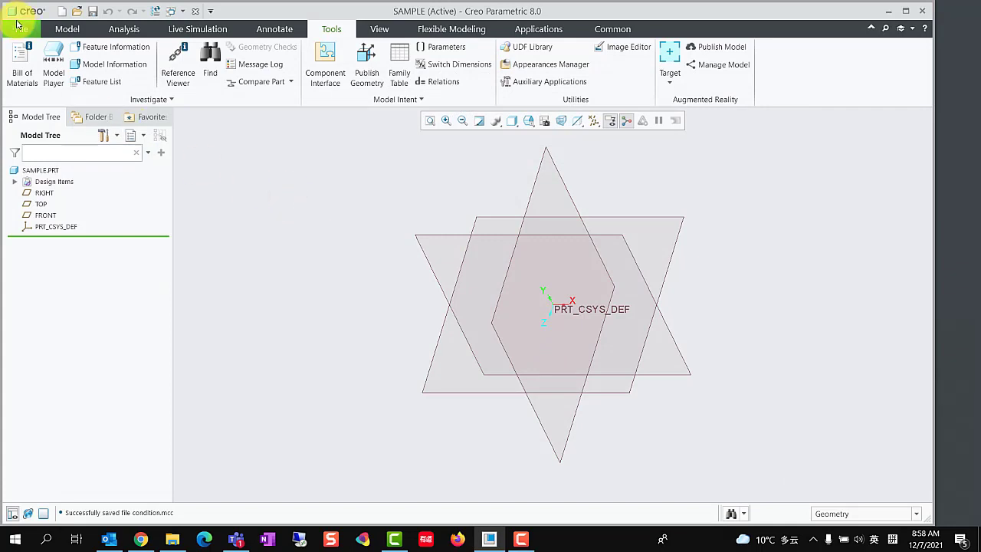
- Run ModelCHECK on SAMPLE.PRT, add the missing PARAM parameter, and verify it in Parameters
{"action": "left_click", "coordinate": [22, 29]}
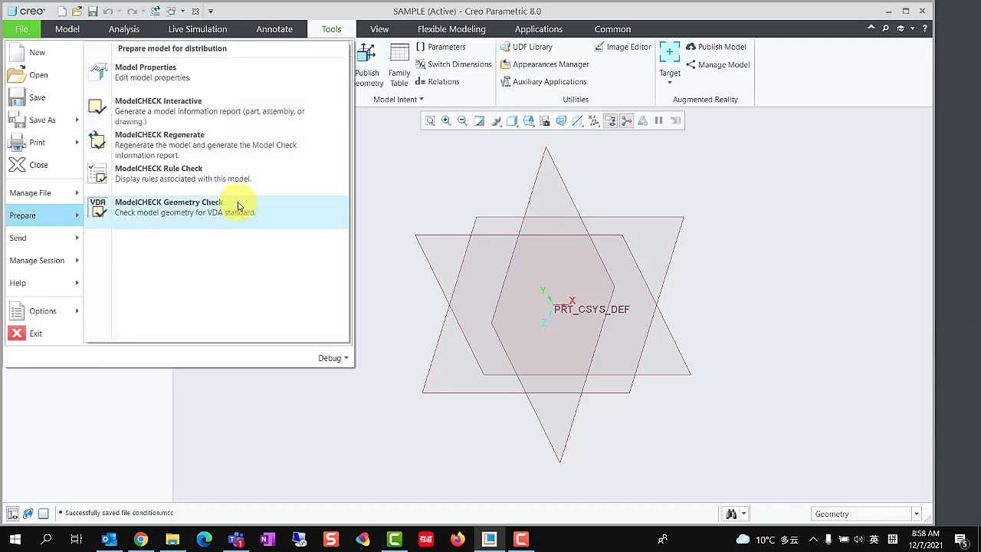
{"action": "left_click", "coordinate": [168, 207]}
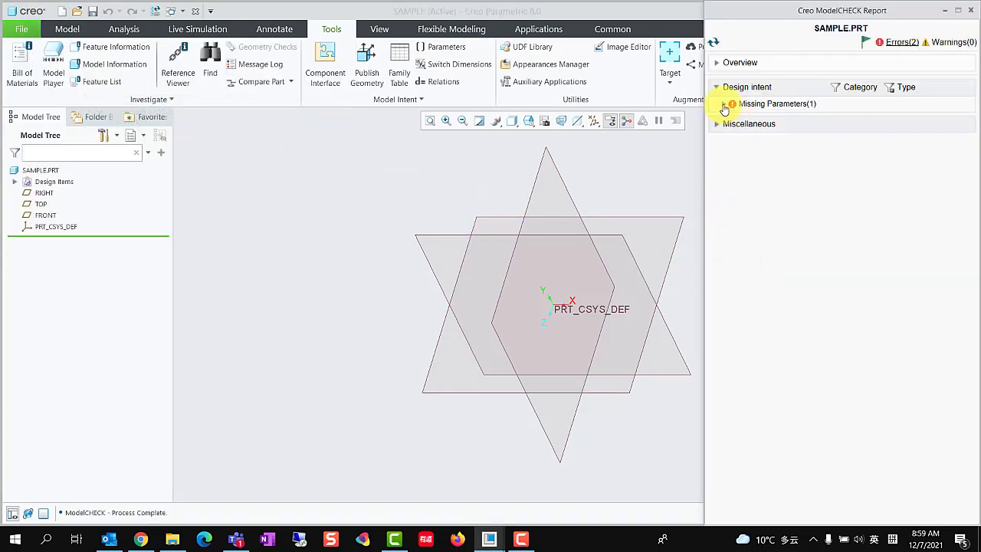
{"action": "left_click", "coordinate": [723, 104]}
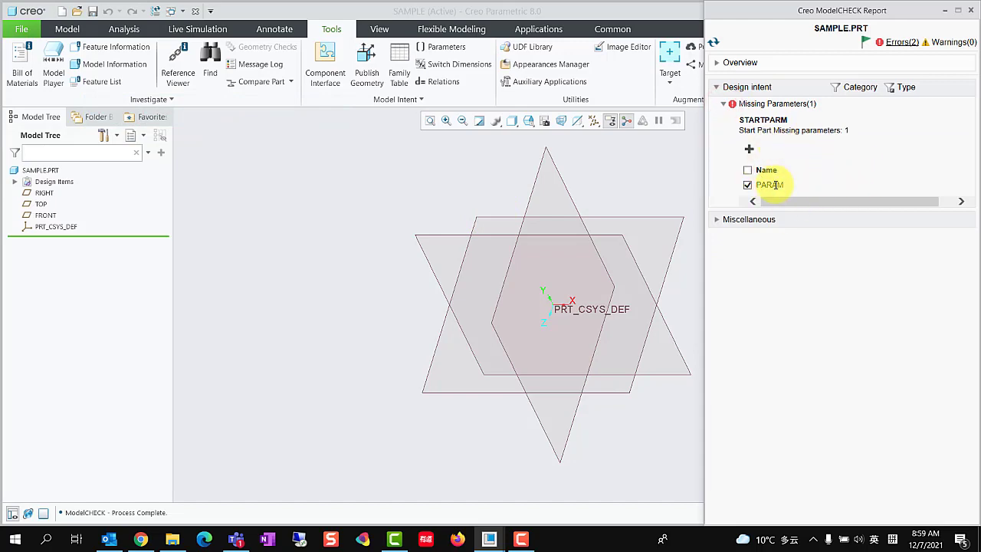
{"action": "left_click", "coordinate": [447, 47]}
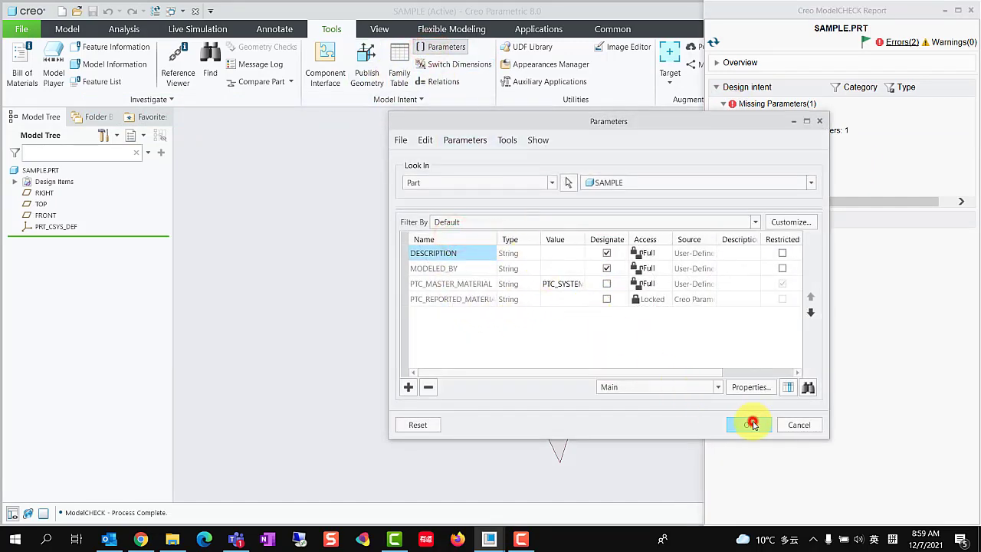
{"action": "left_click", "coordinate": [747, 425]}
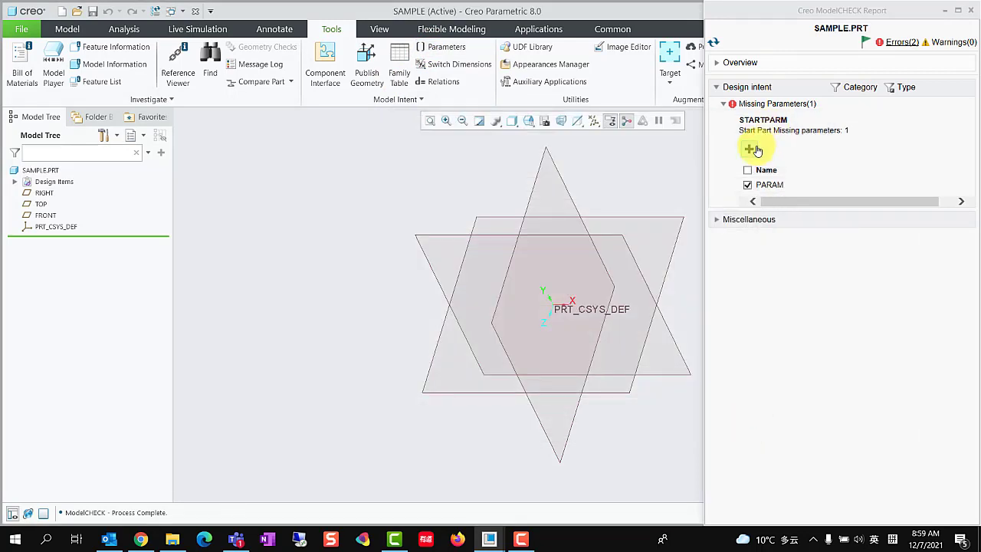
{"action": "left_click", "coordinate": [749, 150]}
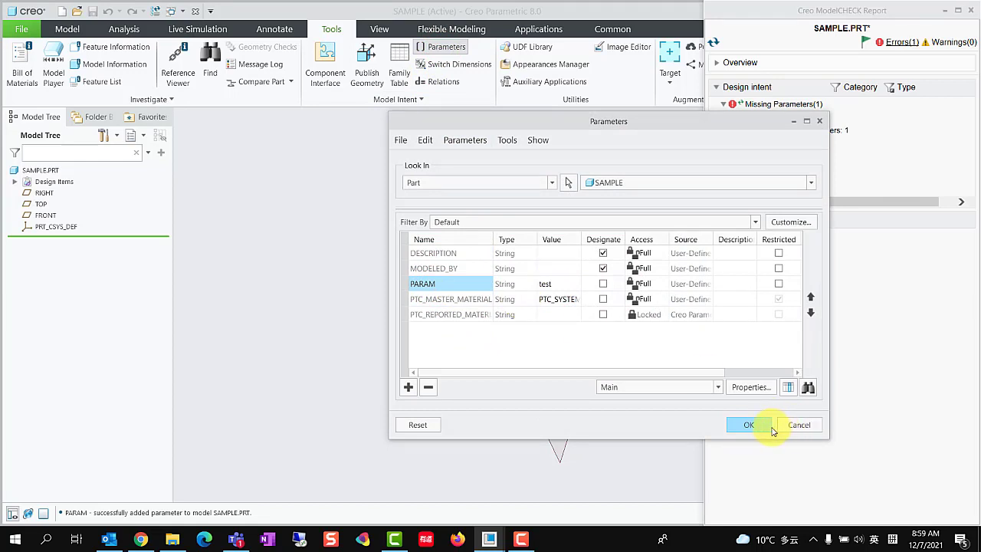
{"action": "left_click", "coordinate": [747, 425]}
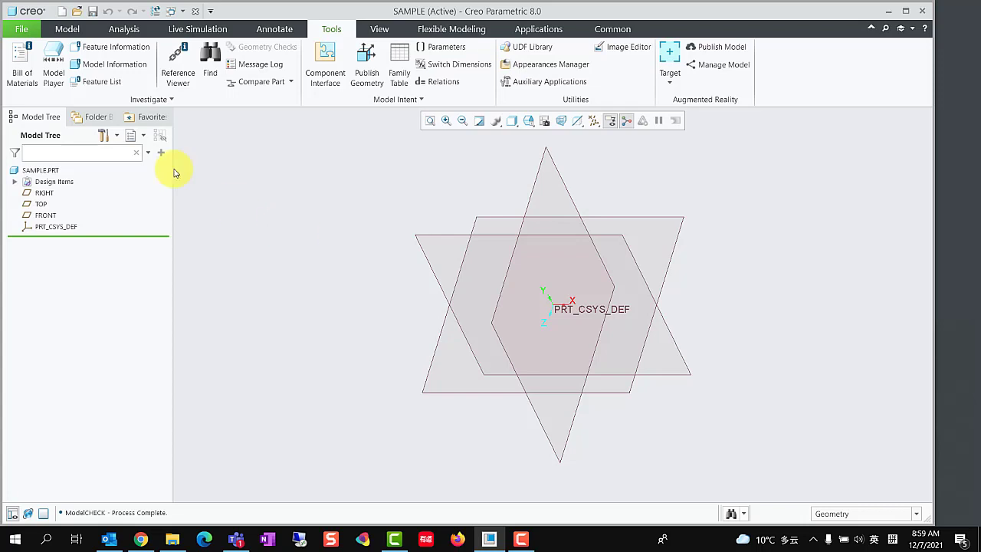
{"action": "mouse_move", "coordinate": [21, 29]}
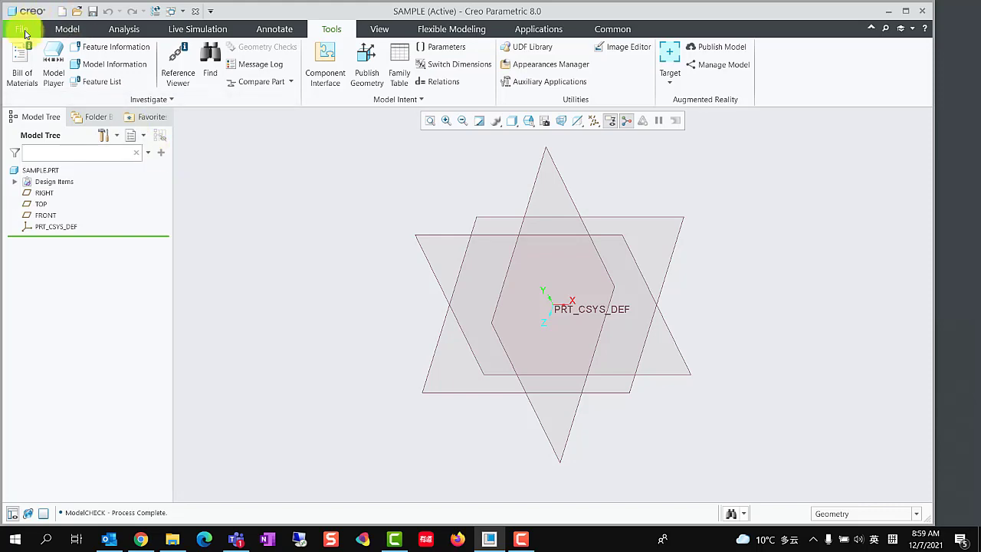
- Set MU_ENABLED to Y under Model Update Settings and save config_init.mc
{"action": "left_click", "coordinate": [22, 29]}
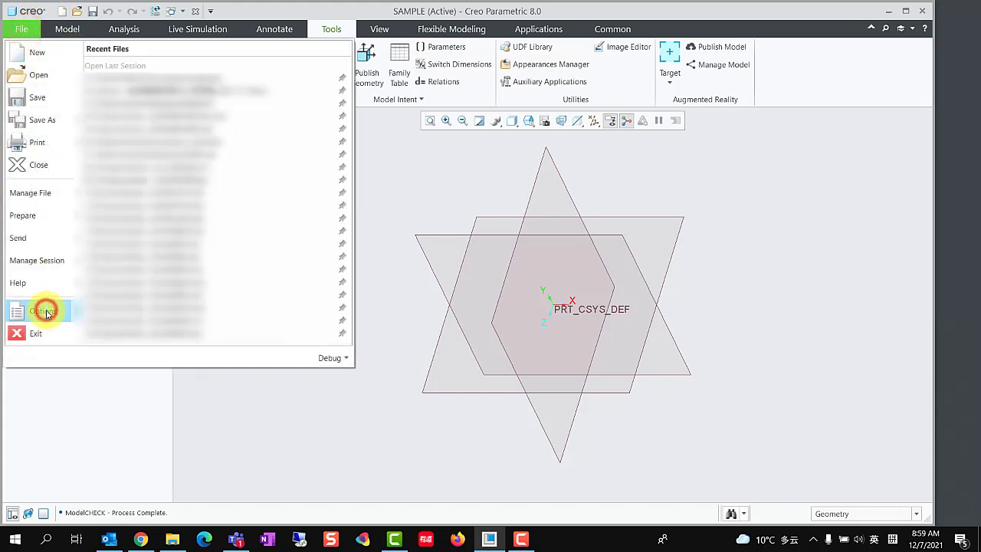
{"action": "left_click", "coordinate": [43, 311]}
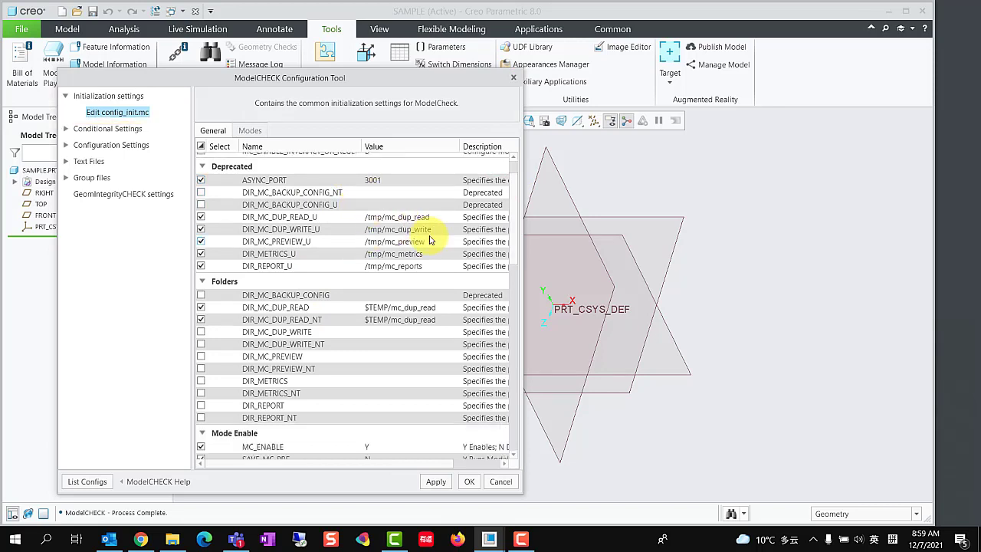
{"action": "scroll", "scroll_direction": "down", "scroll_amount": 3}
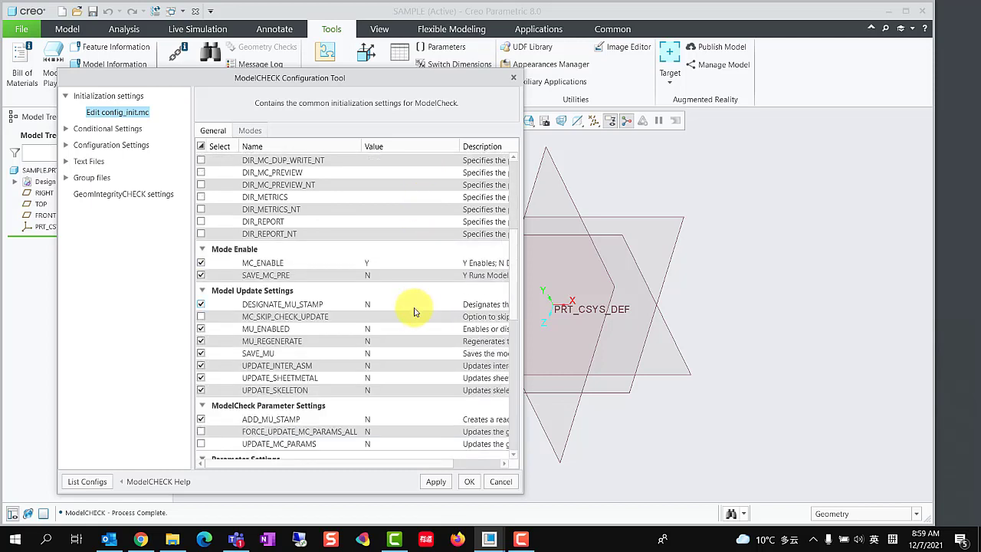
{"action": "left_click", "coordinate": [376, 328]}
{"action": "type", "text": "Y"}
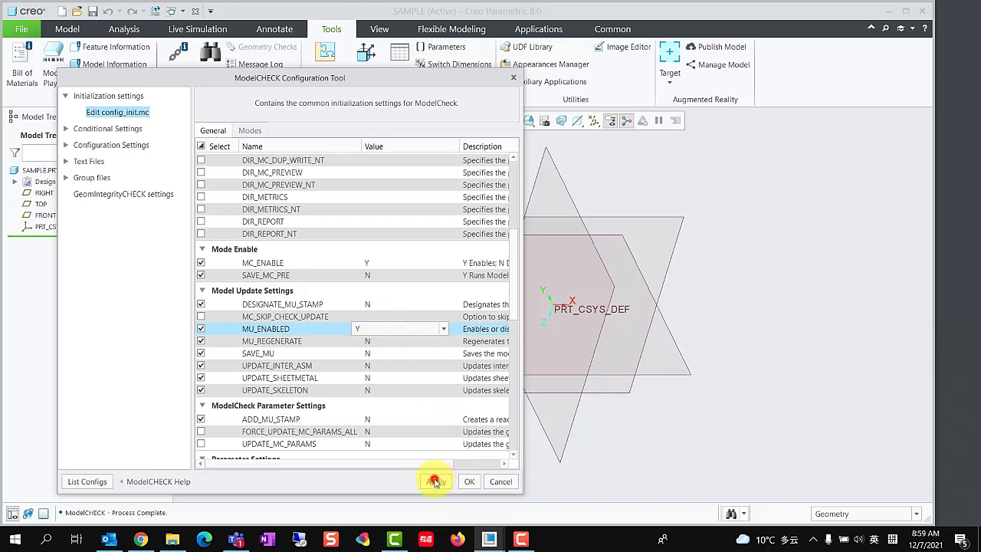
{"action": "left_click", "coordinate": [468, 481]}
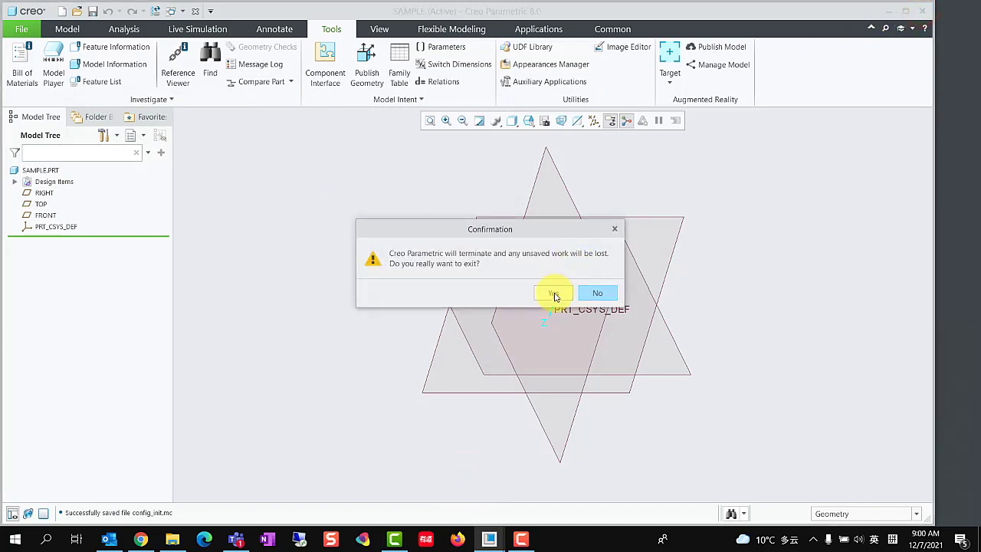
- Exit and relaunch Creo, then open sample.prt from Users > Public > Documents
{"action": "left_click", "coordinate": [551, 293]}
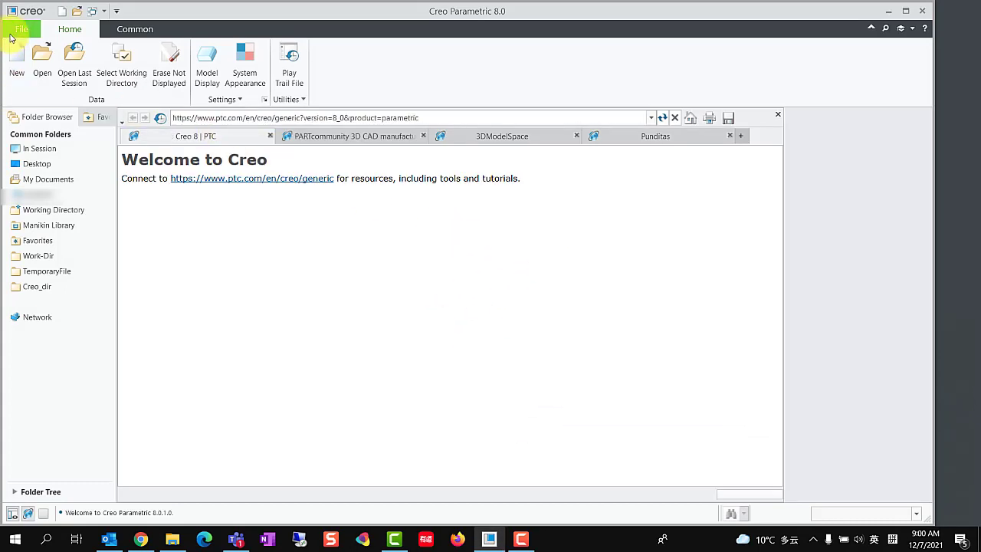
{"action": "left_click", "coordinate": [42, 62]}
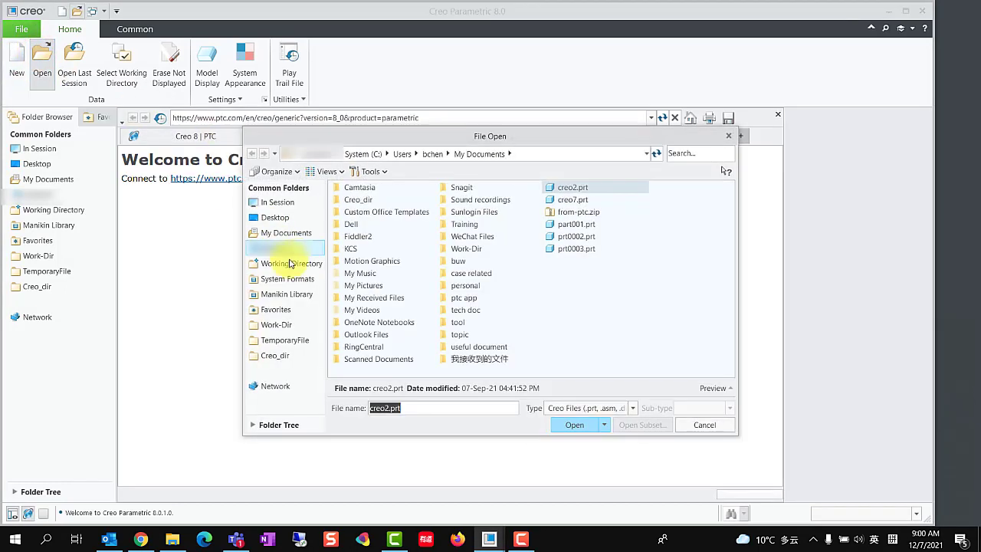
{"action": "left_click", "coordinate": [291, 263]}
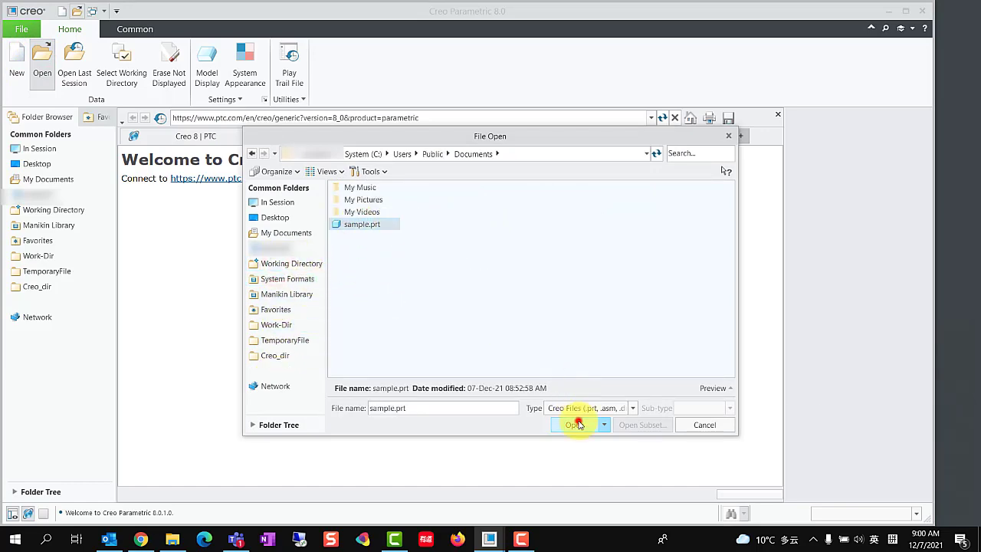
{"action": "left_click", "coordinate": [574, 424]}
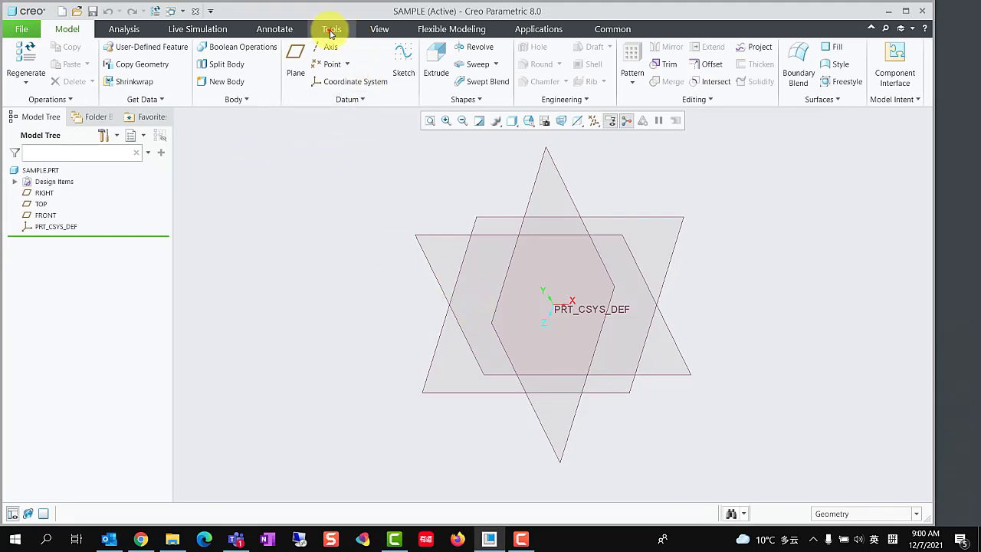
- Run ModelCHECK on SAMPLE.PRT and confirm PARAM appears in Parameters with value 'test'
{"action": "left_click", "coordinate": [446, 46]}
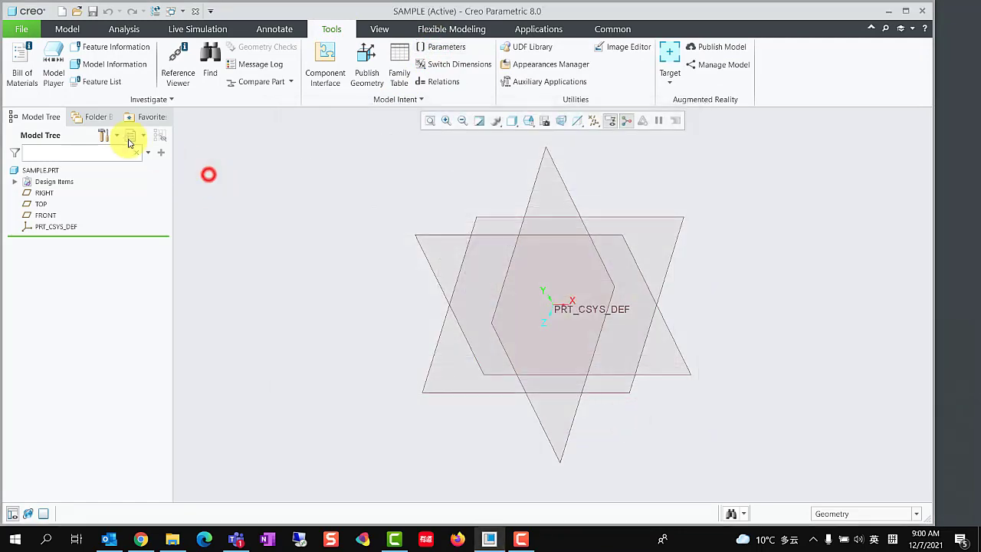
{"action": "left_click", "coordinate": [21, 29]}
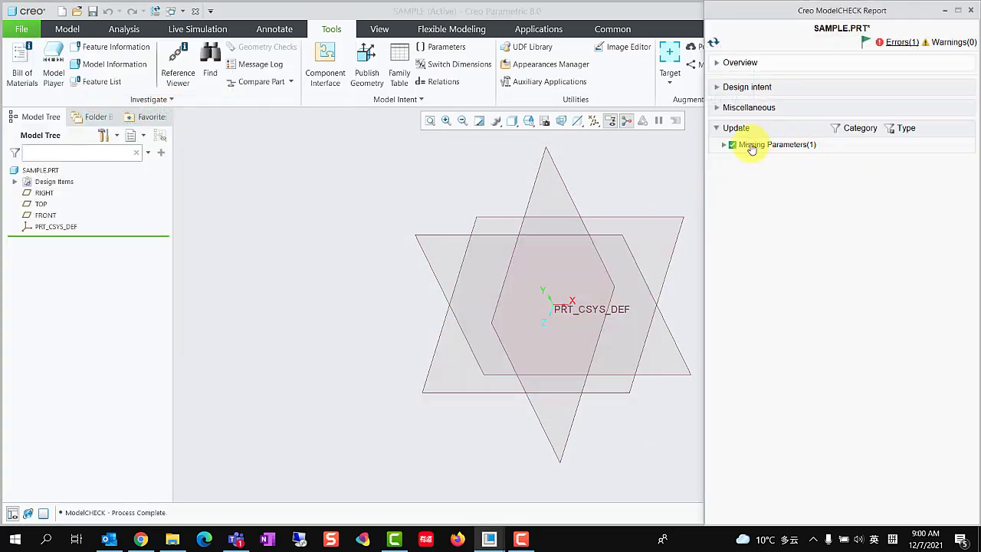
{"action": "left_click", "coordinate": [723, 144]}
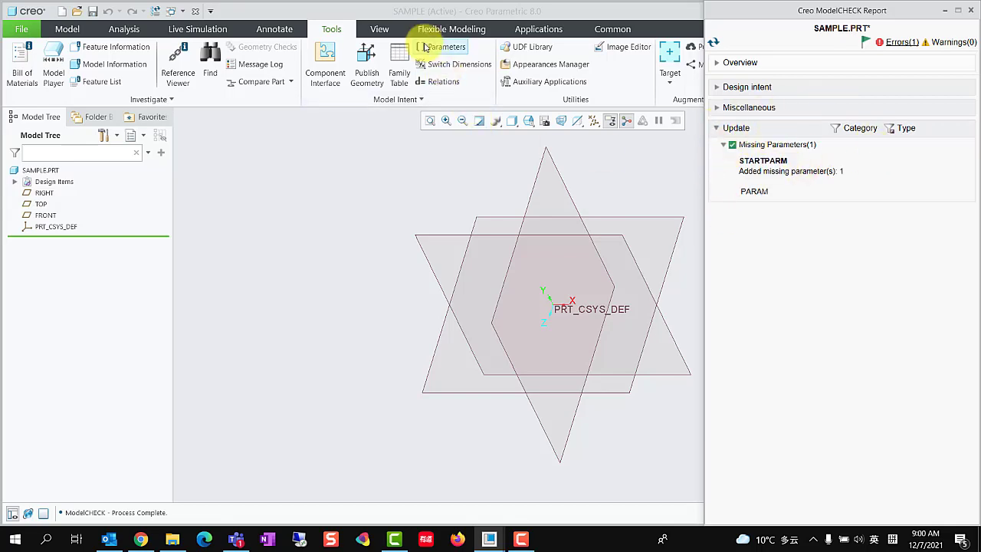
{"action": "left_click", "coordinate": [445, 47]}
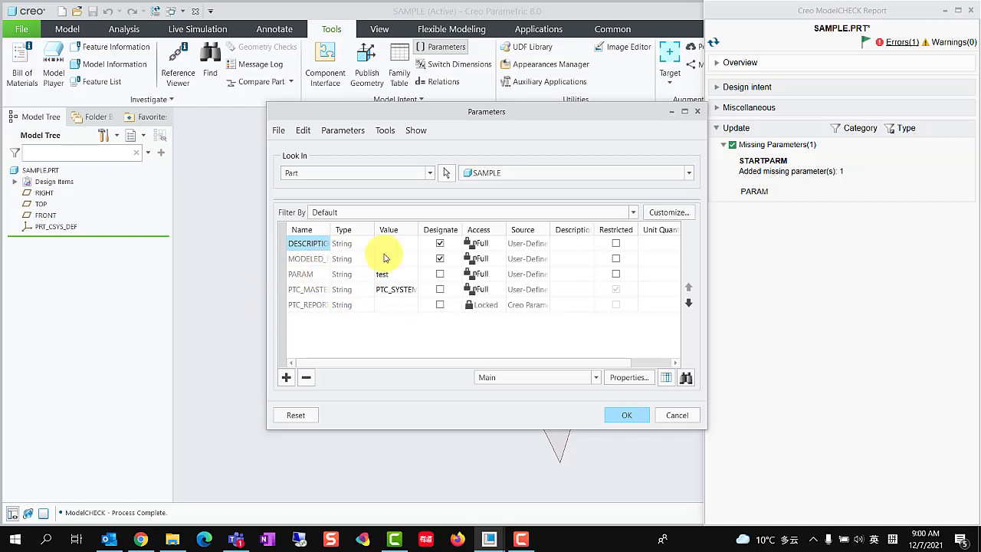